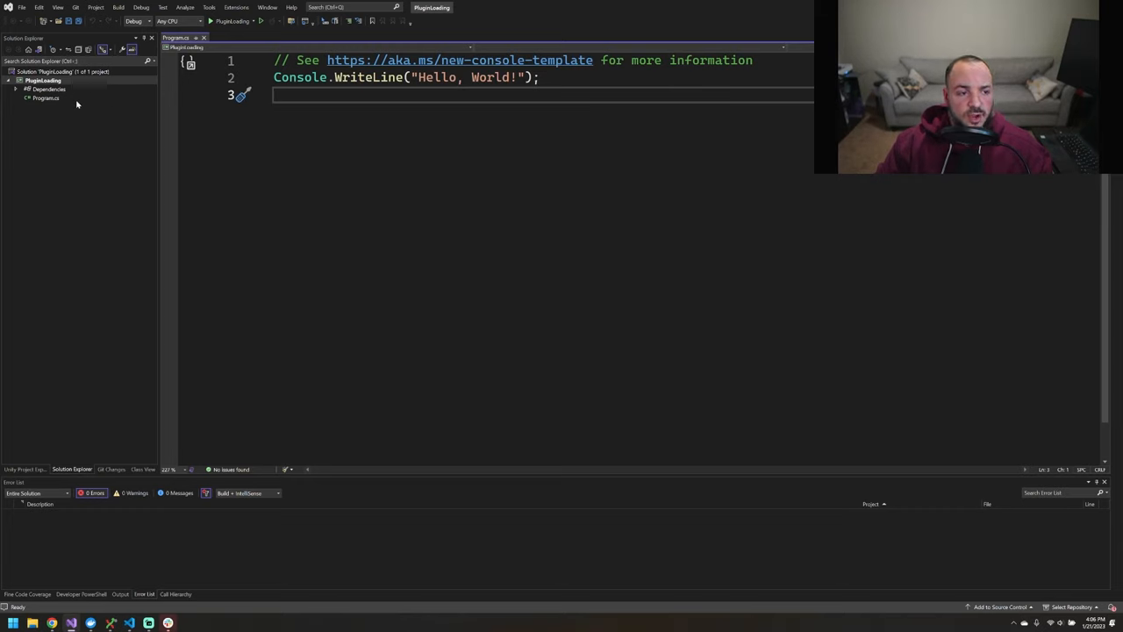
{"action": "mouse_move", "coordinate": [525, 155]}
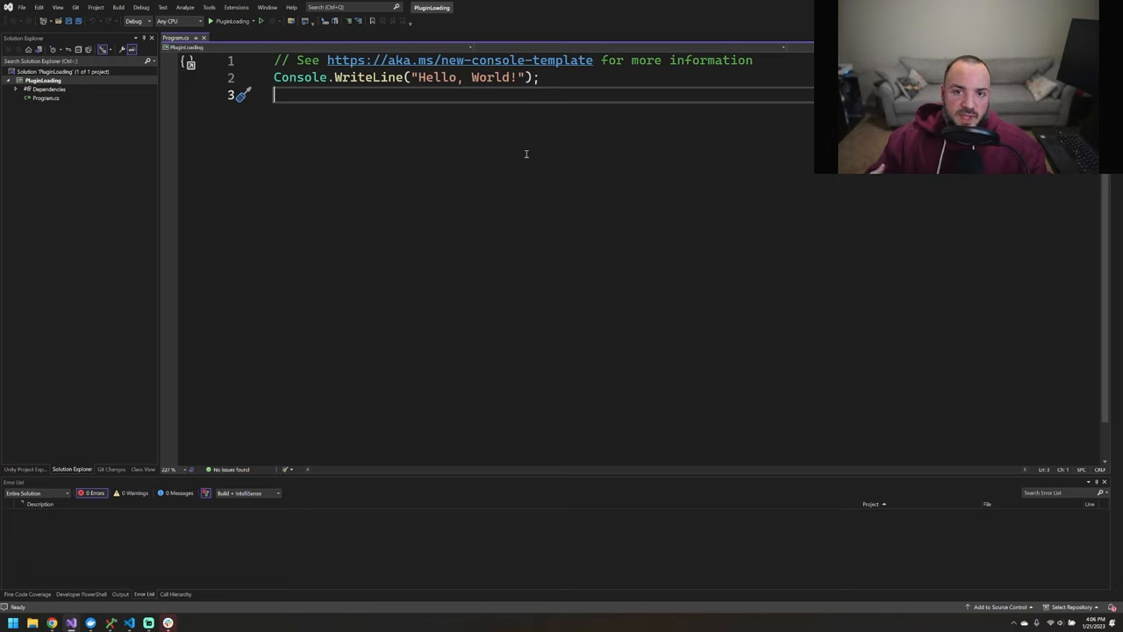
{"action": "mouse_move", "coordinate": [376, 173]}
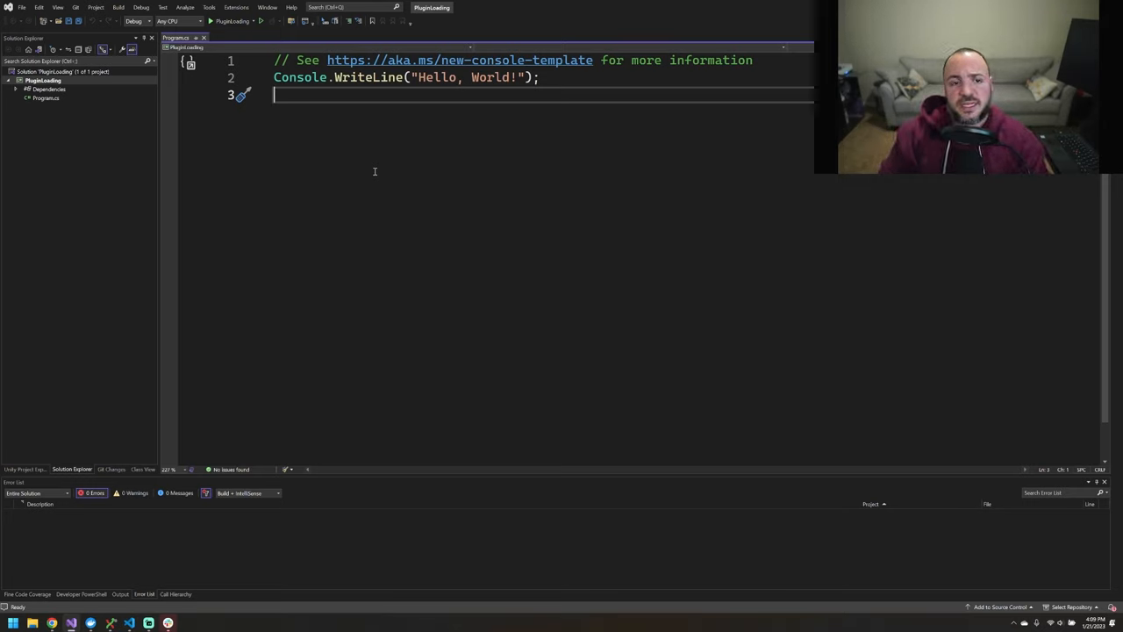
{"action": "mouse_move", "coordinate": [434, 180]}
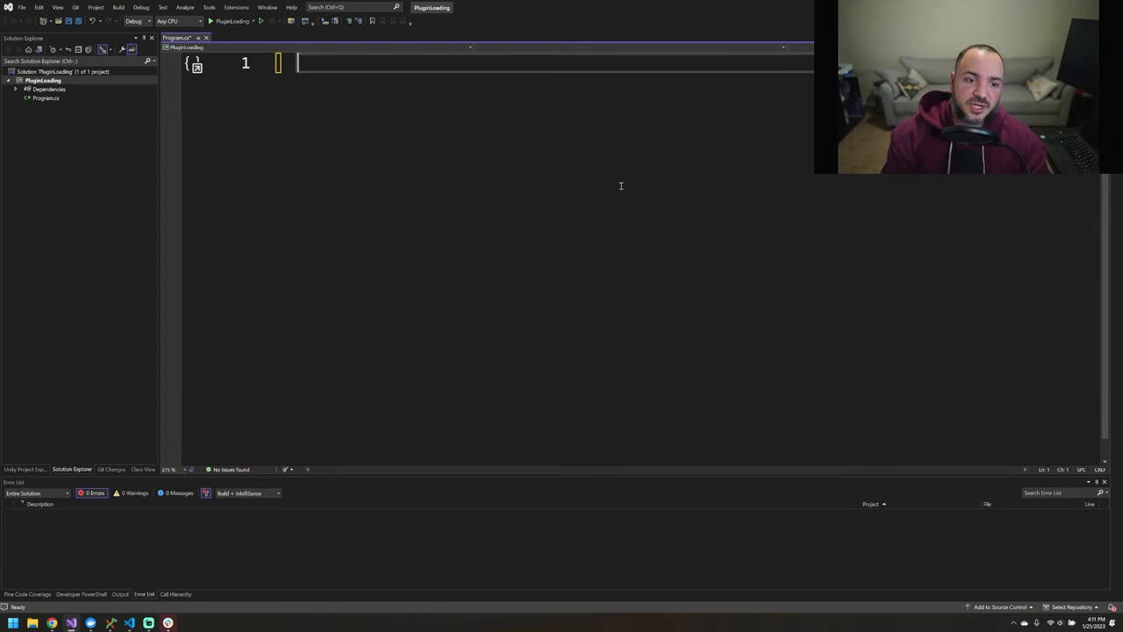
Step: Declare the sealed MyObject record with a string SomeProperty and an empty sealed InMemoryRepository class
{"action": "type", "text": "pun"}
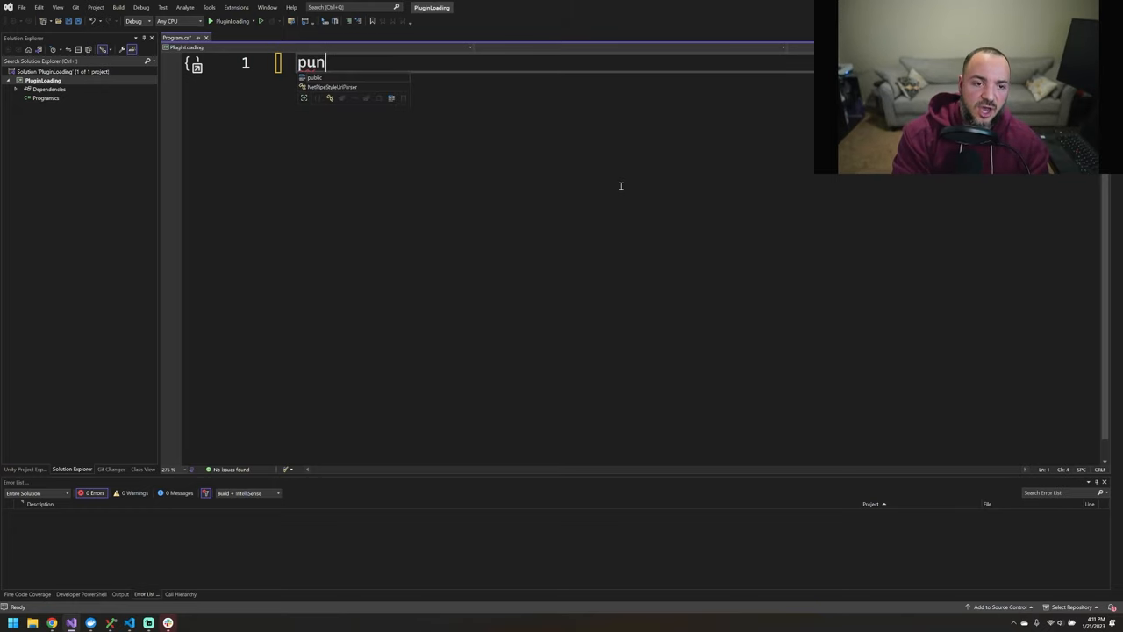
{"action": "type", "text": "public sealed class MyObject"}
{"action": "type", "text": "public sealed class InMemoryRepository"}
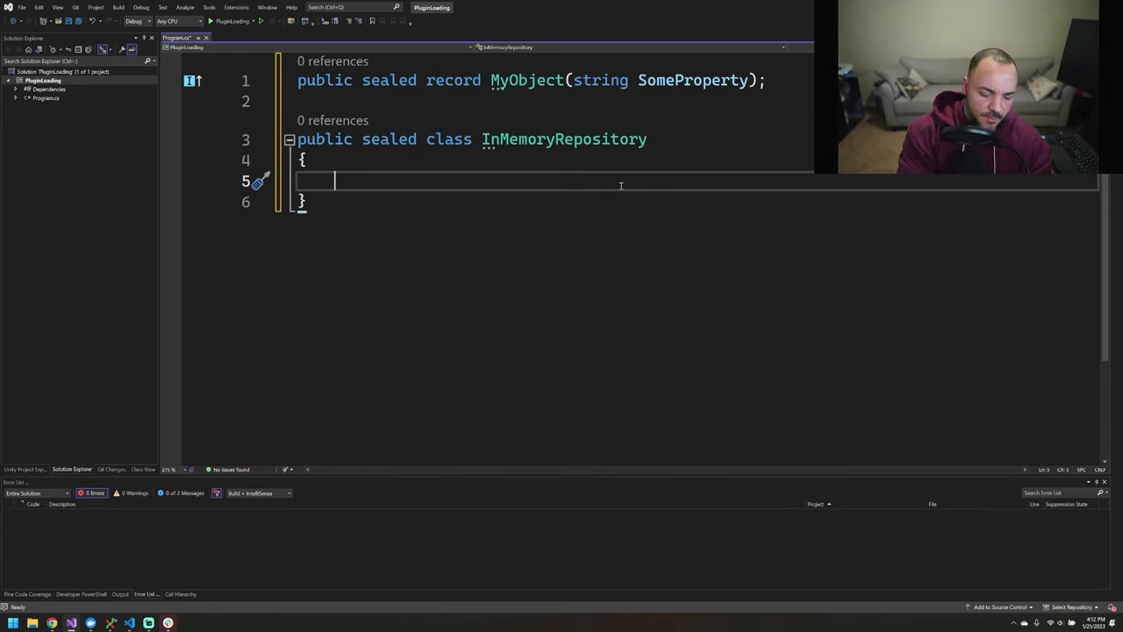
Step: Add a private readonly IReadOnlyCollection<MyObject> _objects field, constructor, and GetAllObjects() returning _objects
{"action": "type", "text": "private t"}
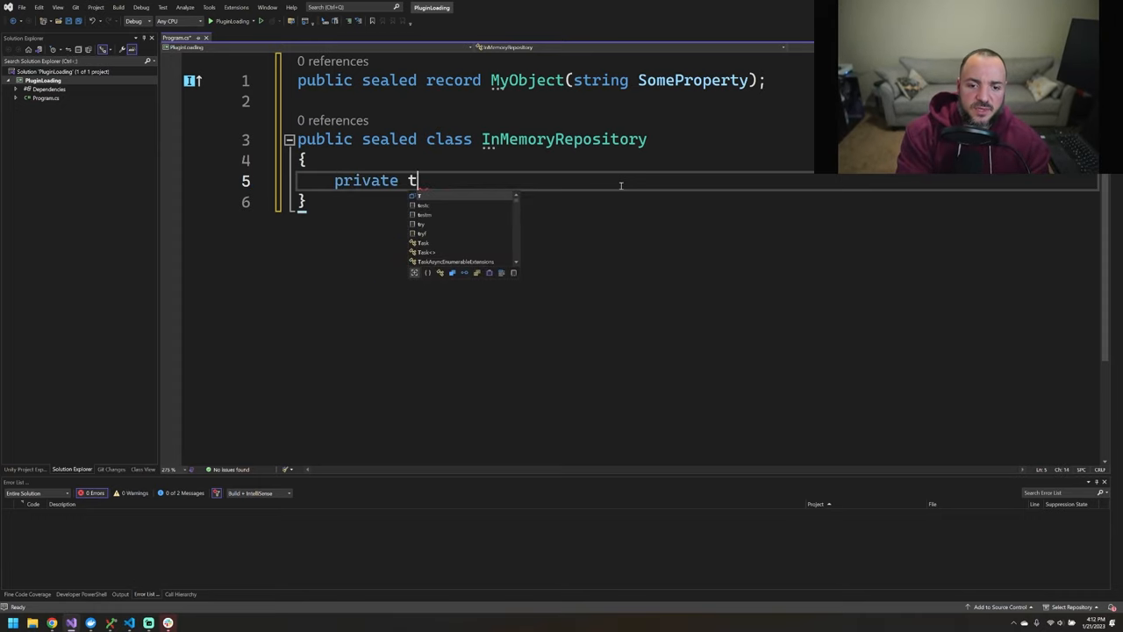
{"action": "type", "text": "readonly IReadOnlyCollection<MyObject> _objects;"}
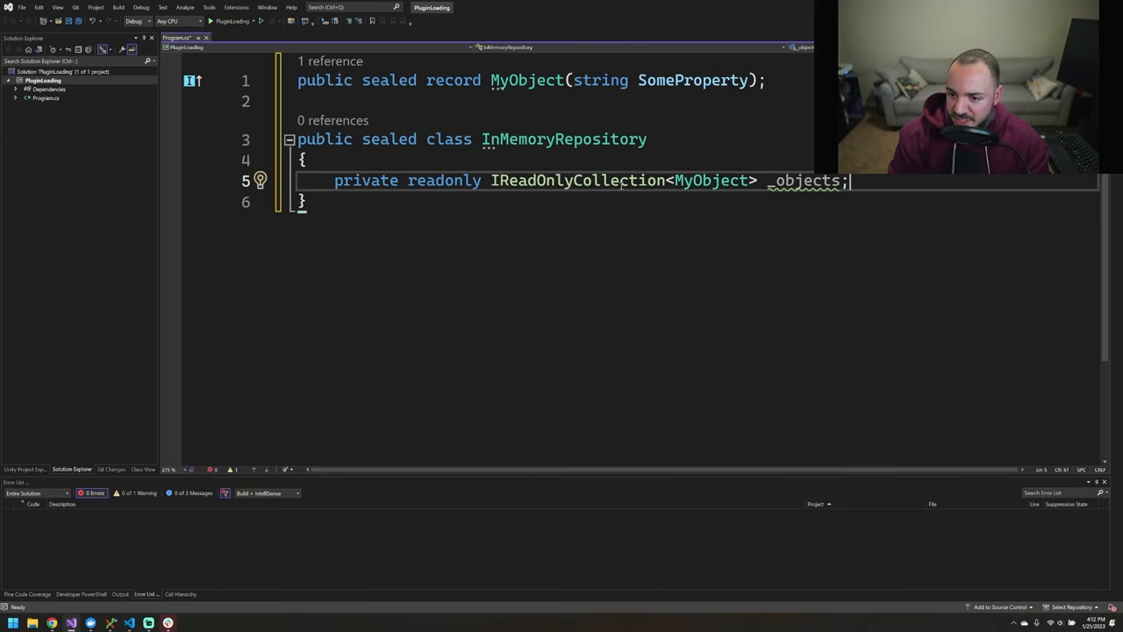
{"action": "type", "text": "pub"}
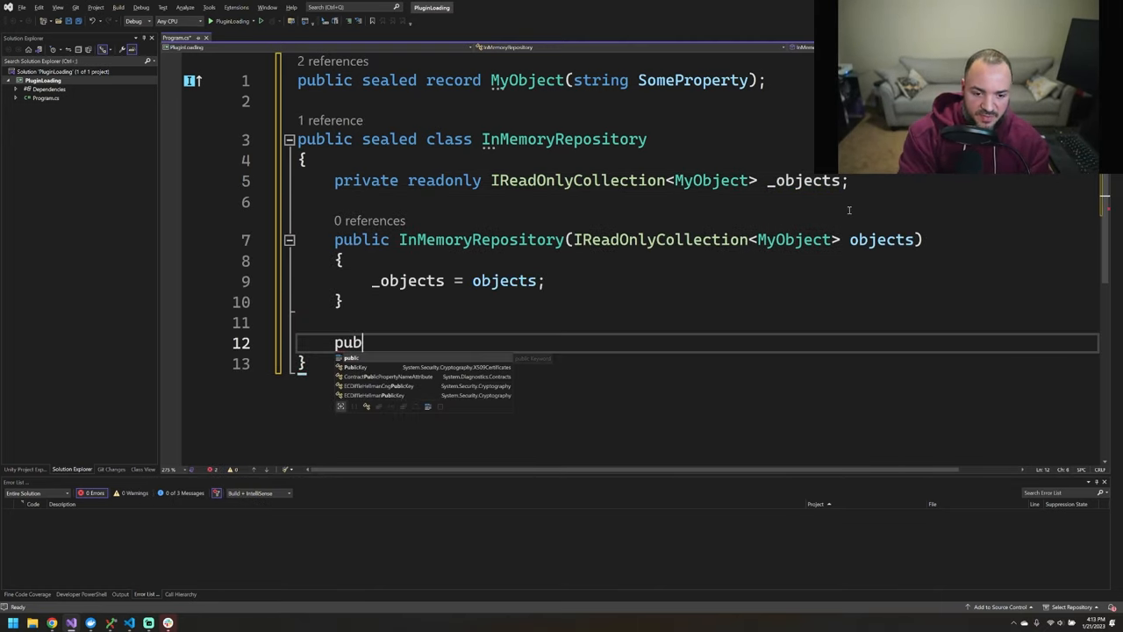
{"action": "type", "text": "lic Ienumerable<MyObject> GetAllObjects("}
{"action": "type", "text": "=>"}
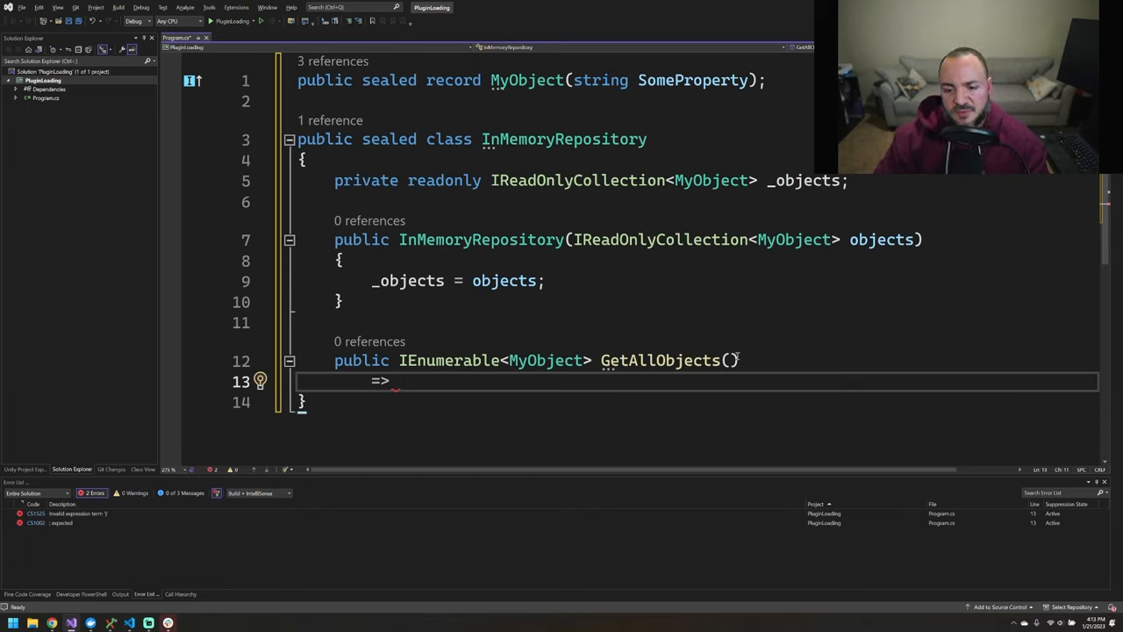
{"action": "left_click", "coordinate": [736, 360]}
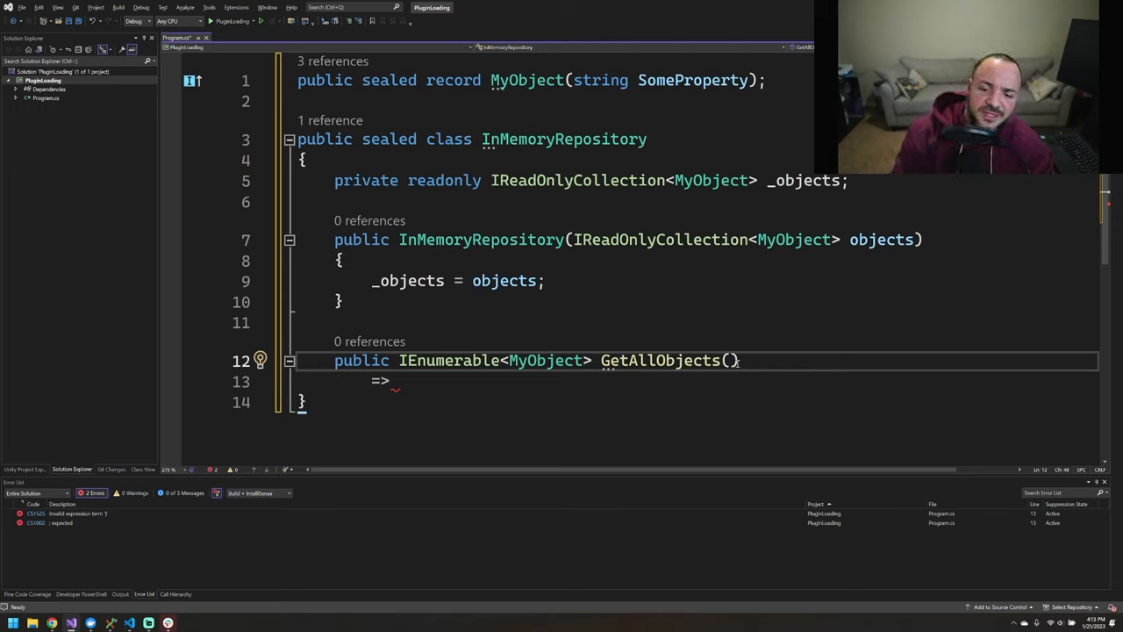
{"action": "type", "text": "_objects;"}
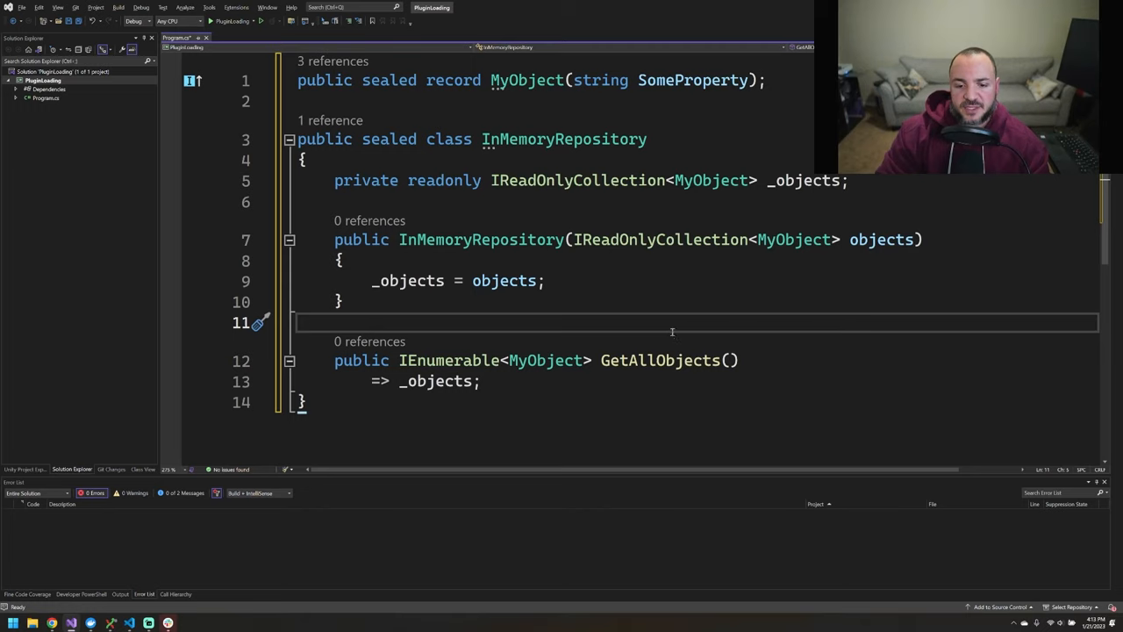
{"action": "left_click", "coordinate": [477, 101]}
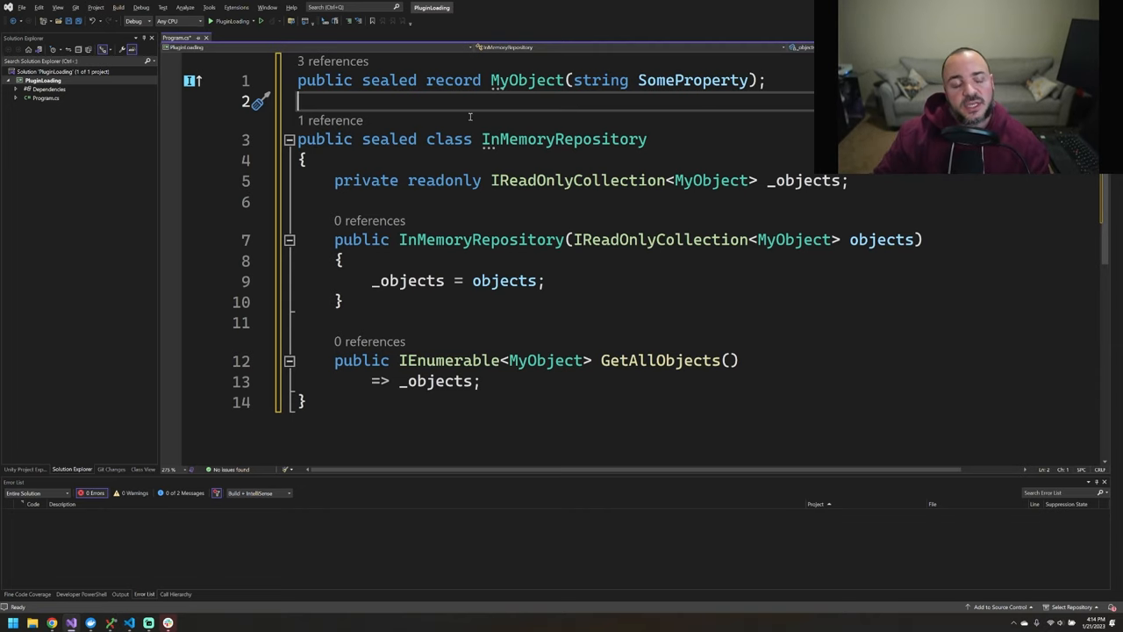
{"action": "mouse_move", "coordinate": [341, 450]}
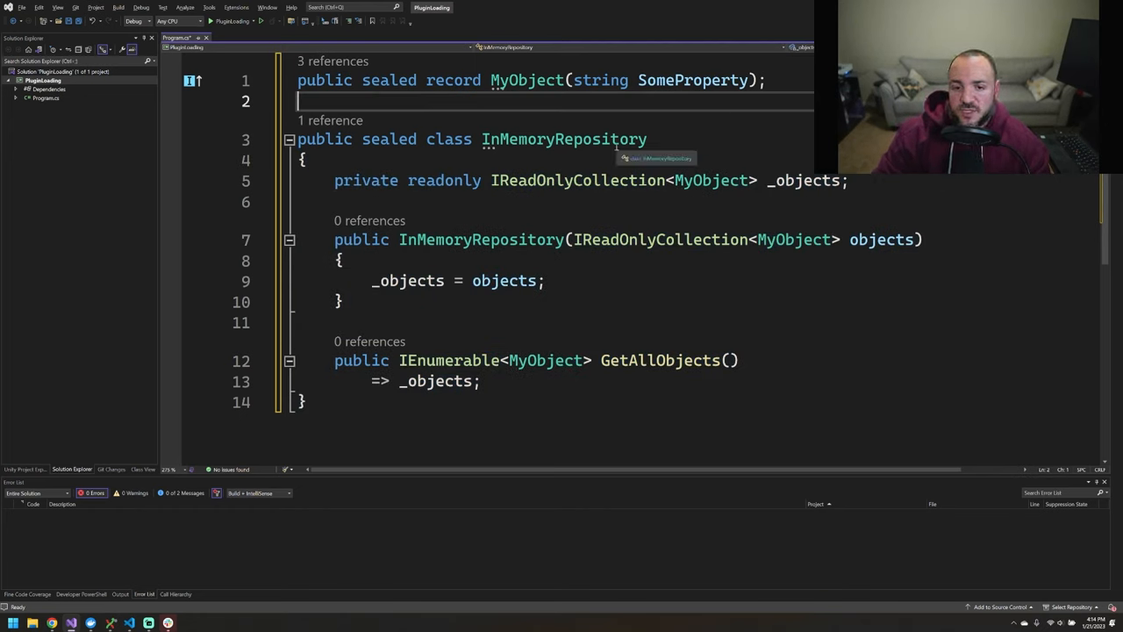
Step: Extract interface IRepository from InMemoryRepository via Quick Actions, accepting the defaults
{"action": "double_click", "coordinate": [563, 139]}
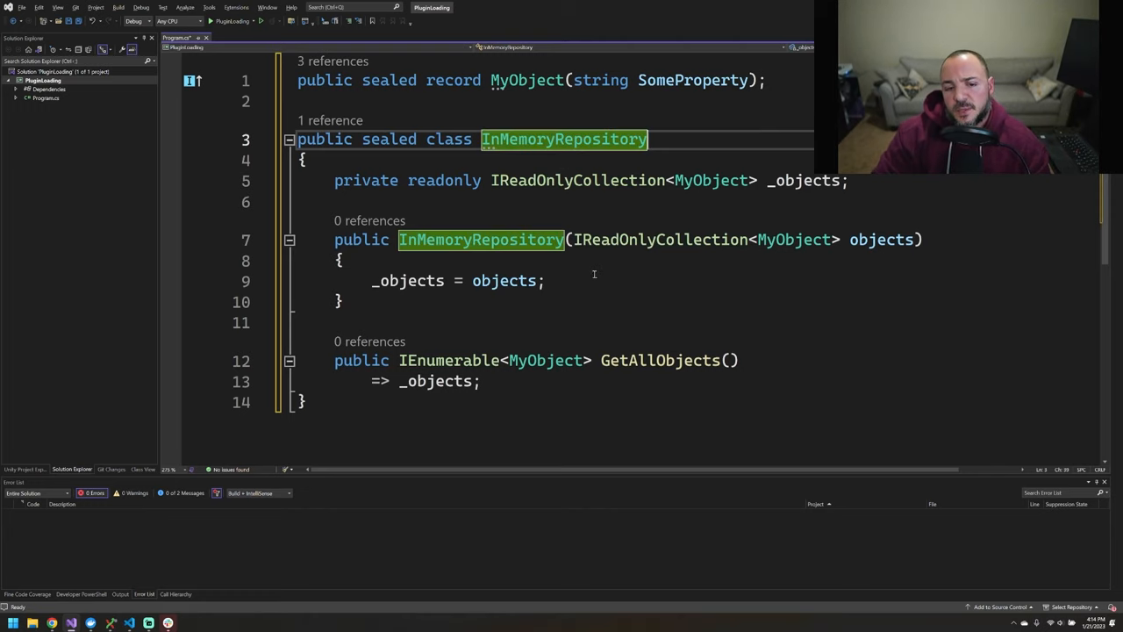
{"action": "left_click", "coordinate": [544, 280]}
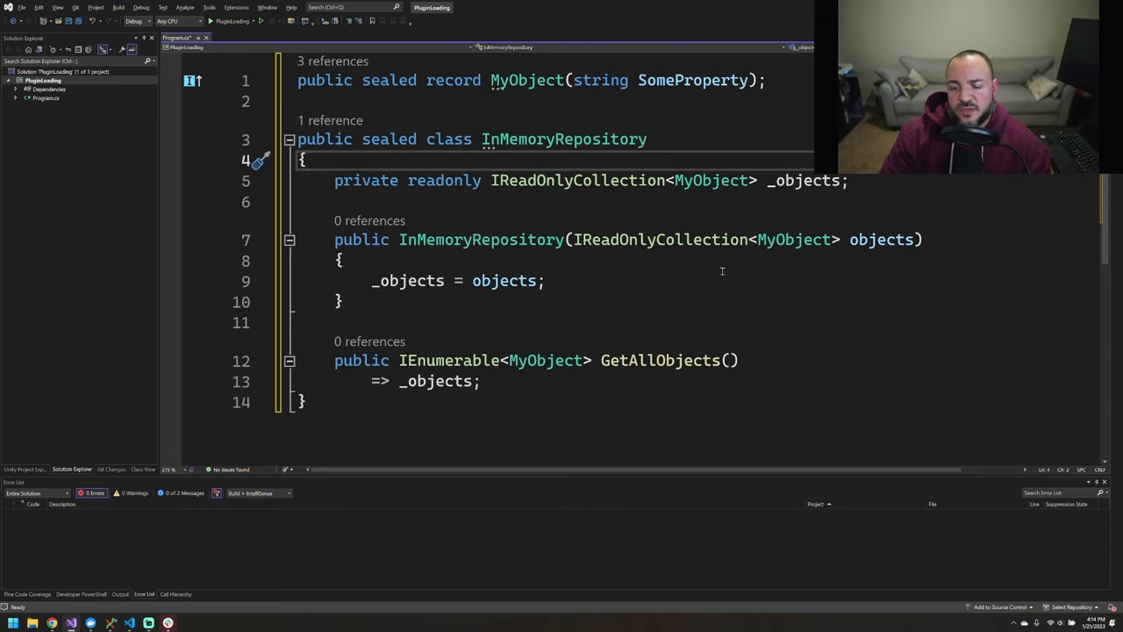
{"action": "left_click", "coordinate": [538, 138]}
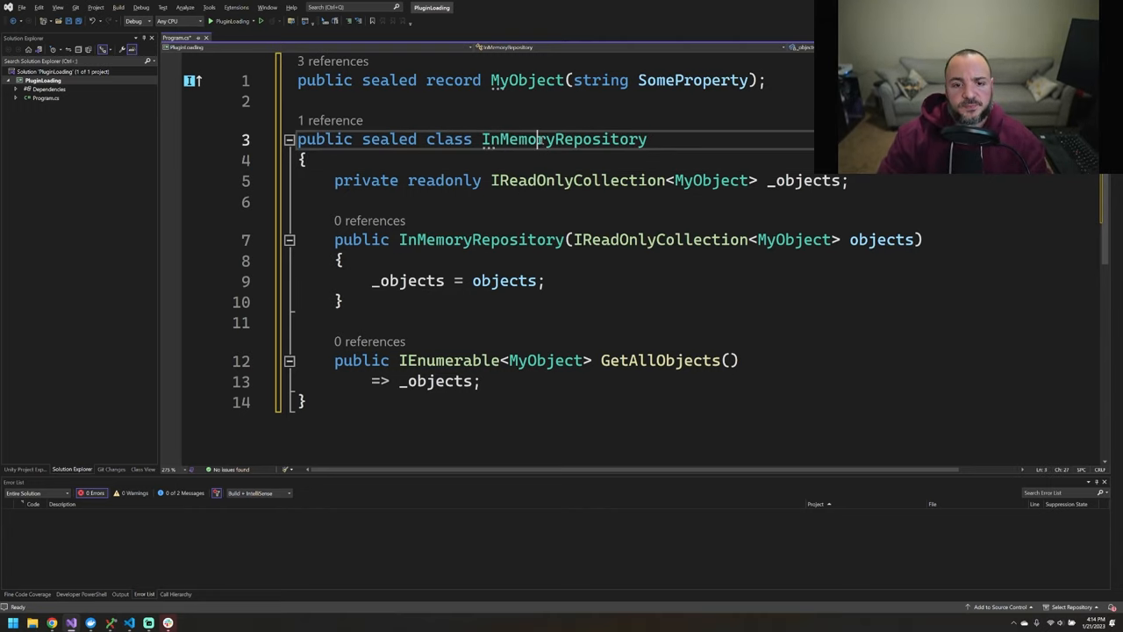
{"action": "left_click", "coordinate": [260, 139]}
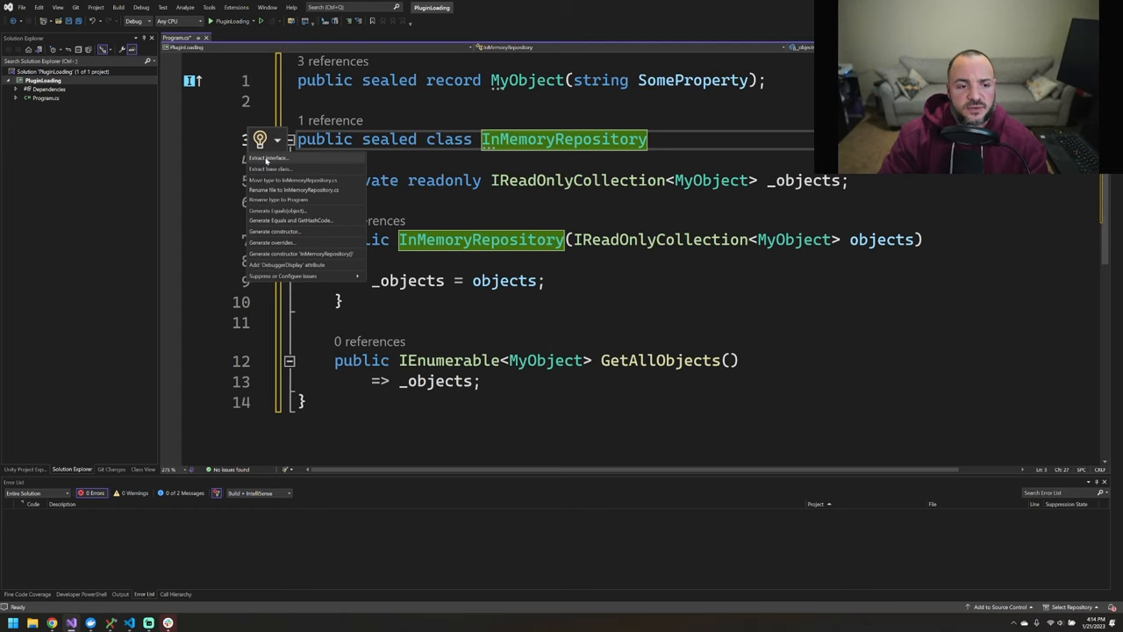
{"action": "left_click", "coordinate": [270, 158]}
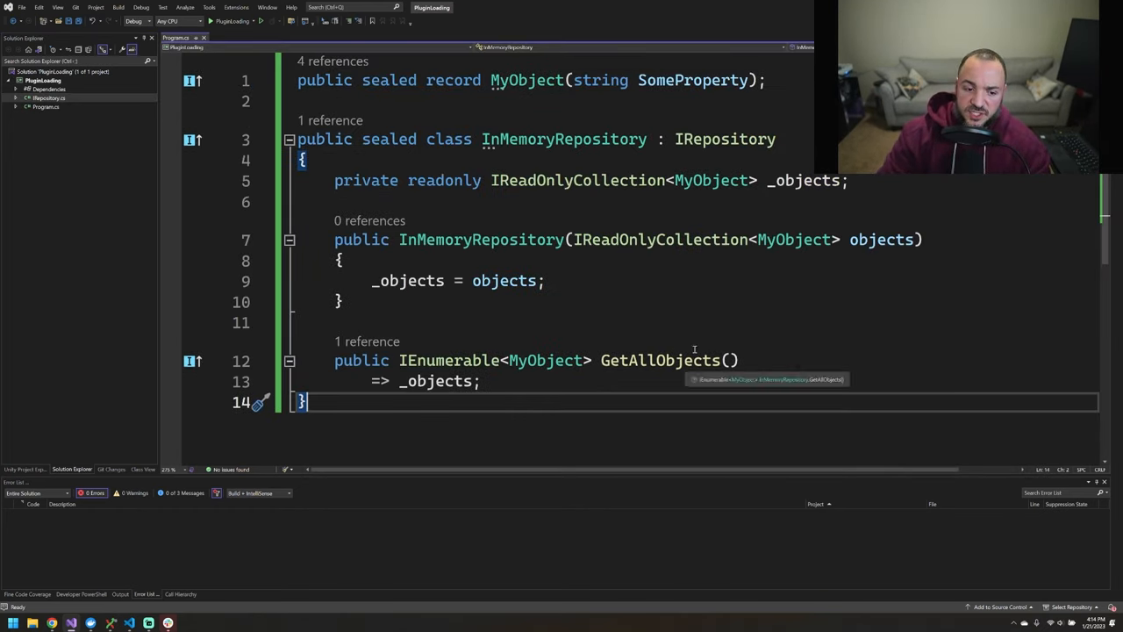
Step: Type 'public sealed class MyObjectRepositoryFacade : IRepository' with an empty body below InMemoryRepository
{"action": "type", "text": "public sealed class"}
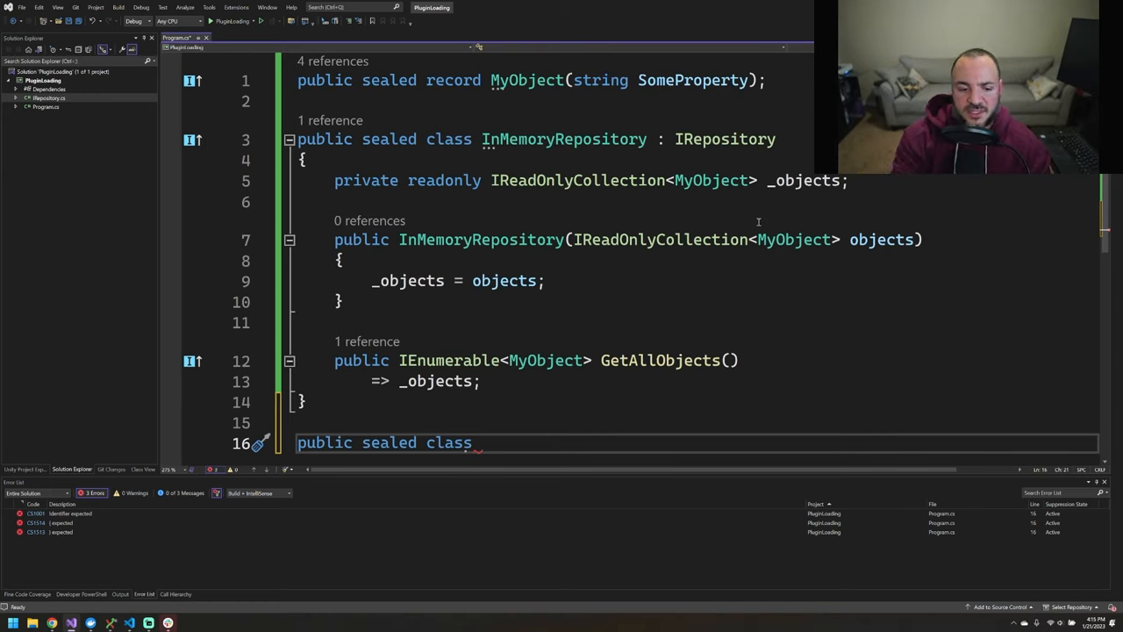
{"action": "type", "text": "MyObjectRepositoryFacad"}
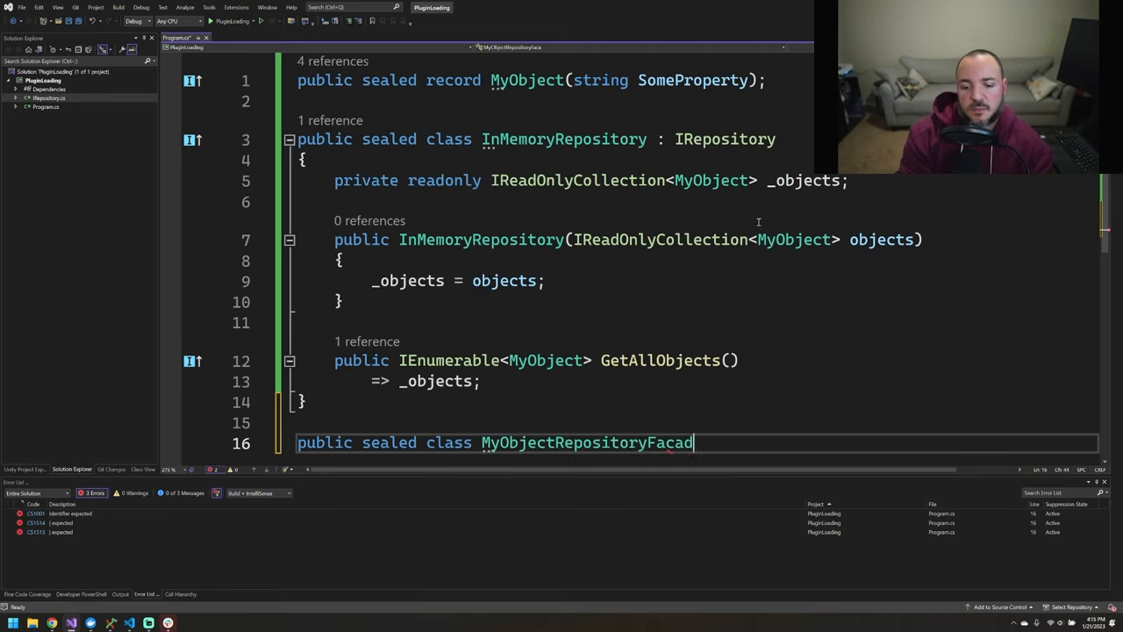
{"action": "type", "text": "e :"}
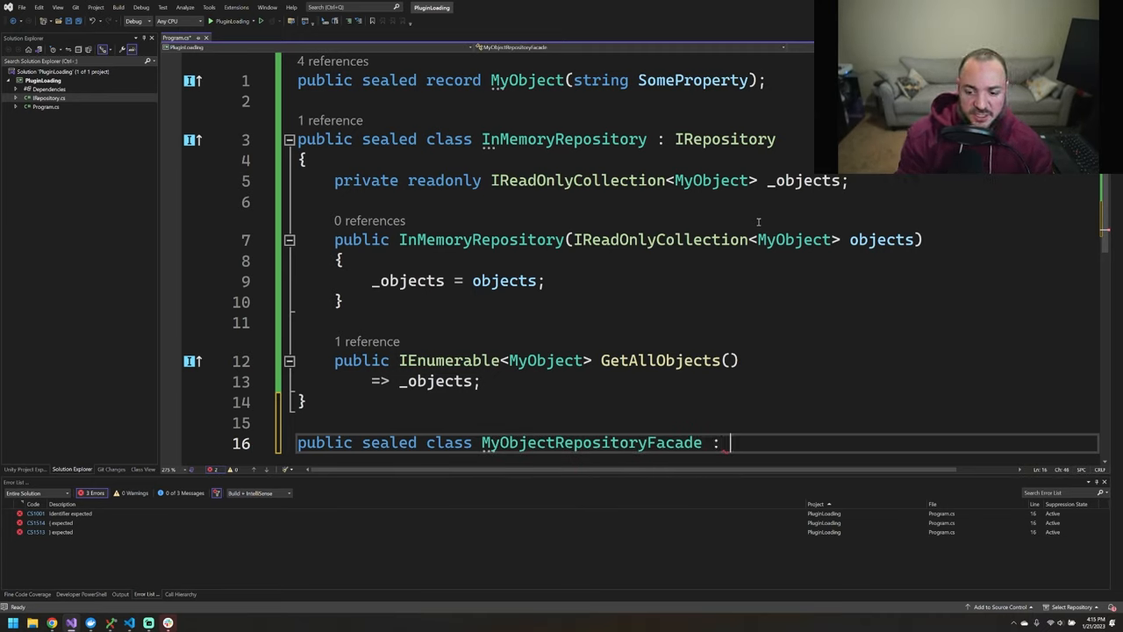
{"action": "double_click", "coordinate": [725, 139]}
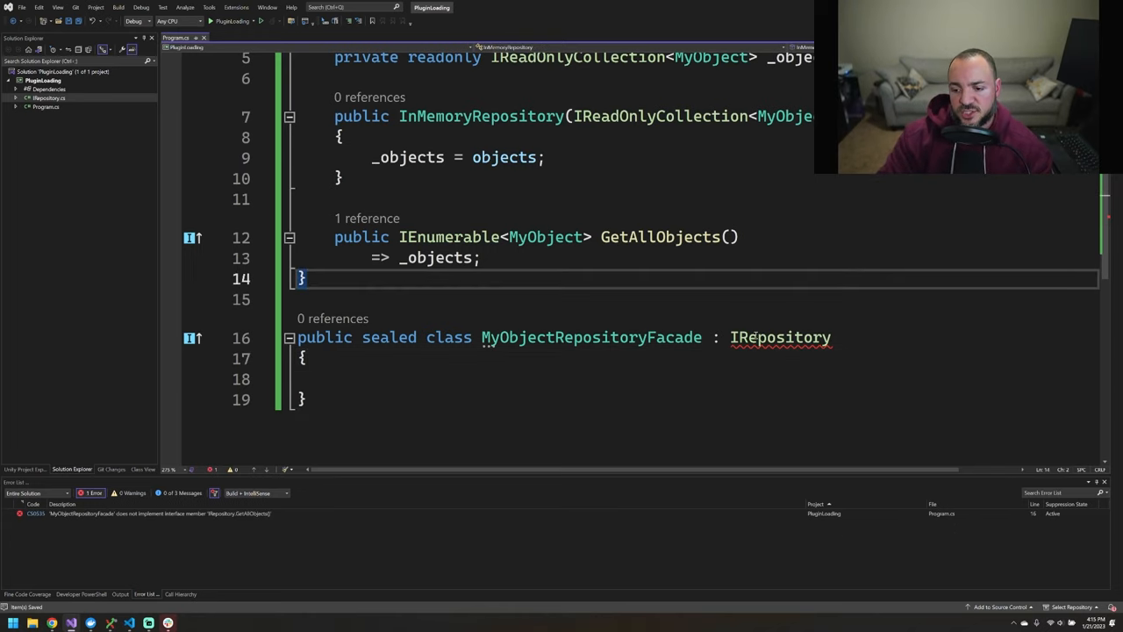
{"action": "double_click", "coordinate": [660, 237]}
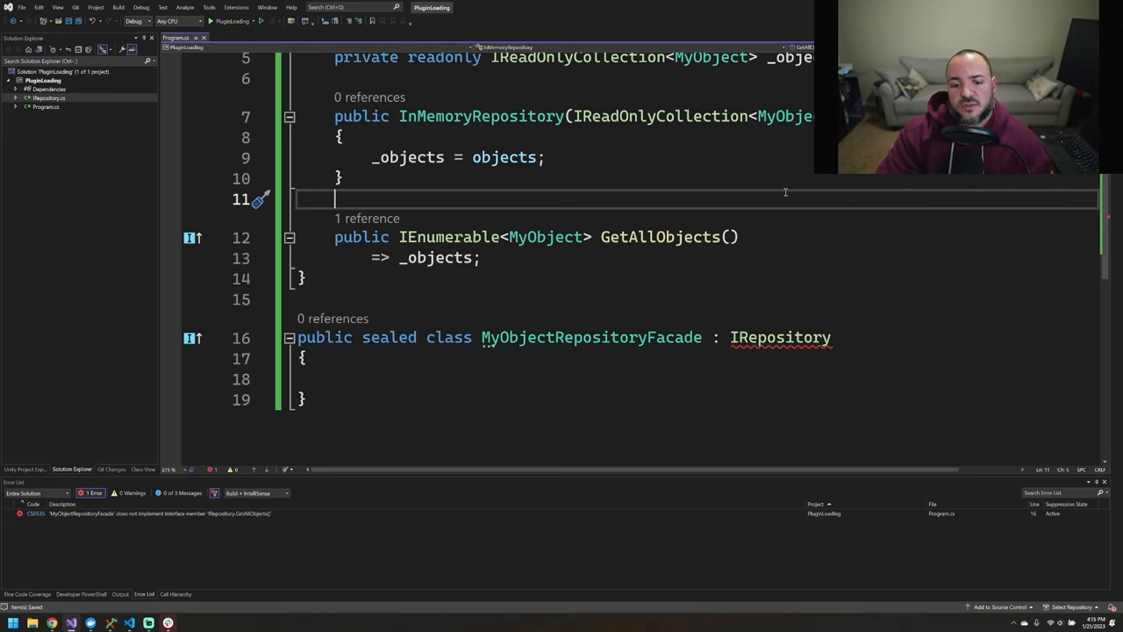
Step: Scroll through the code highlighting uses of IRepository, leaving the facade unchanged
{"action": "scroll", "scroll_direction": "up", "scroll_amount": 3}
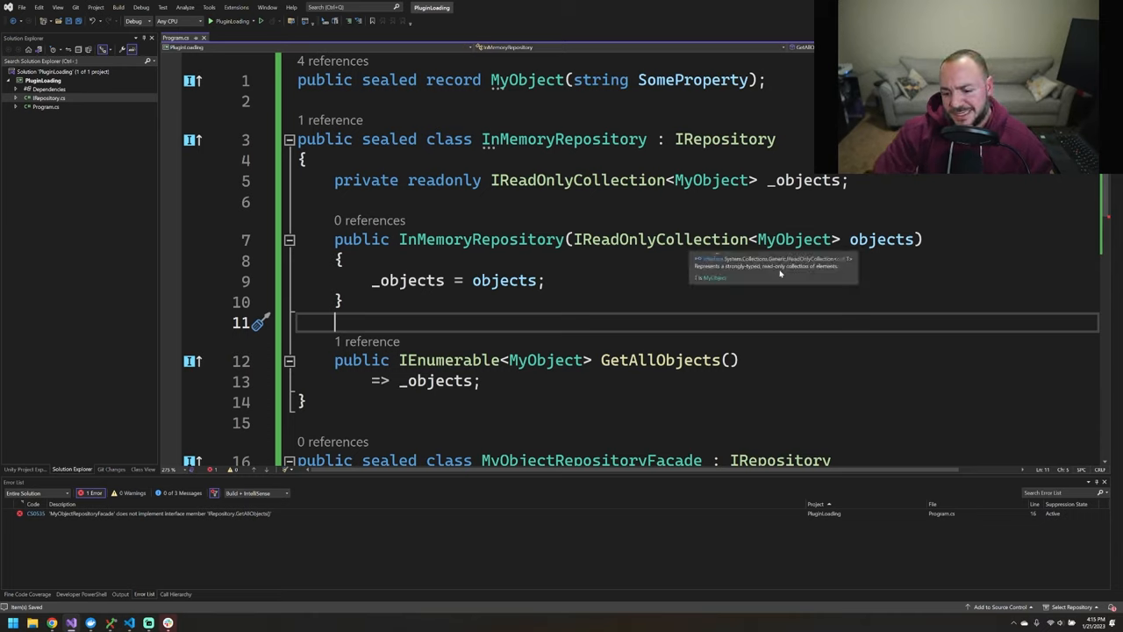
{"action": "mouse_move", "coordinate": [799, 248]}
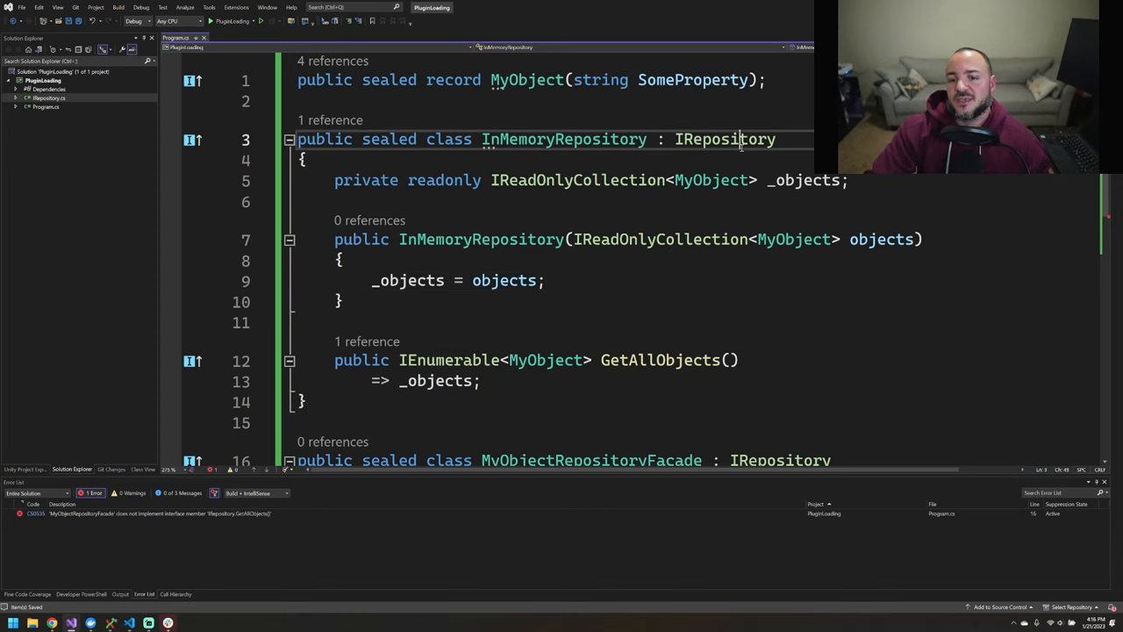
{"action": "double_click", "coordinate": [724, 139]}
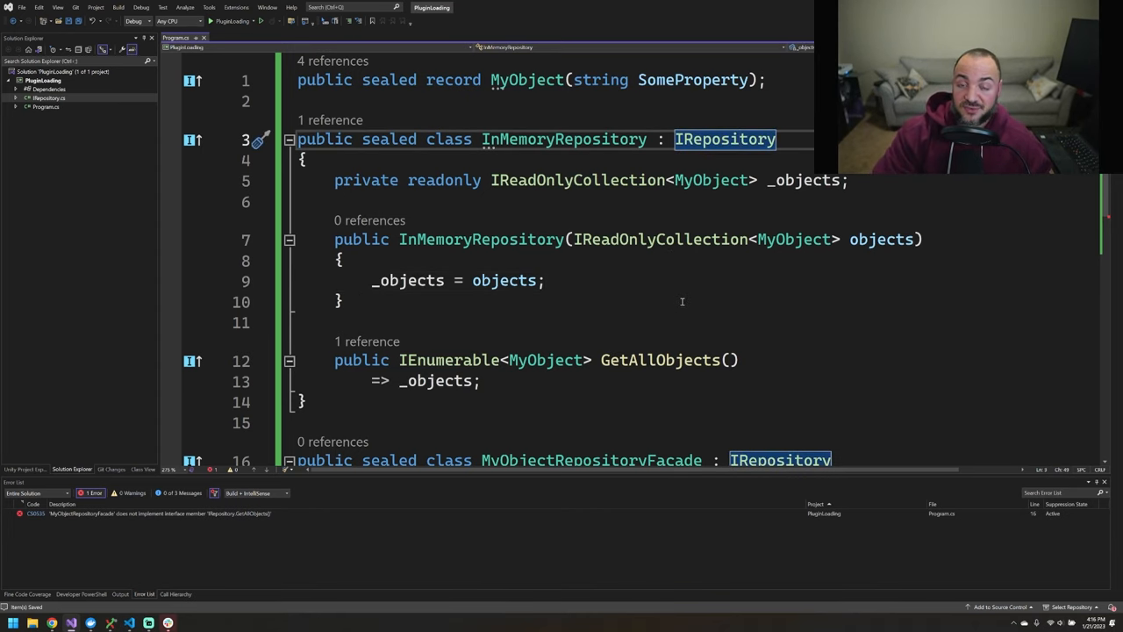
{"action": "scroll", "scroll_direction": "down", "scroll_amount": 3}
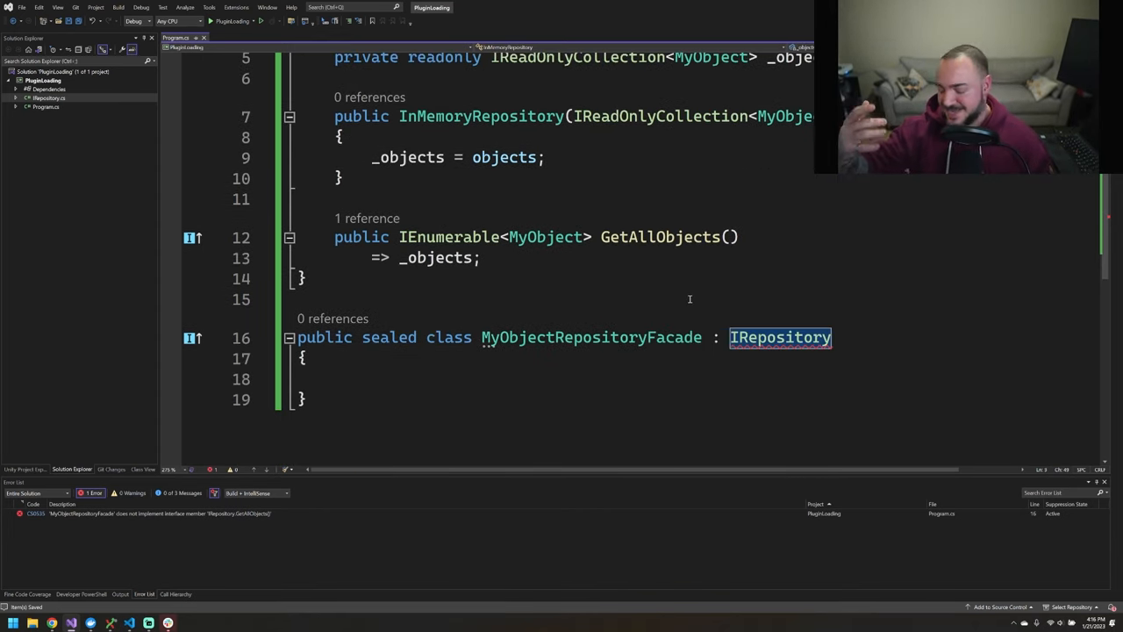
{"action": "mouse_move", "coordinate": [798, 248]}
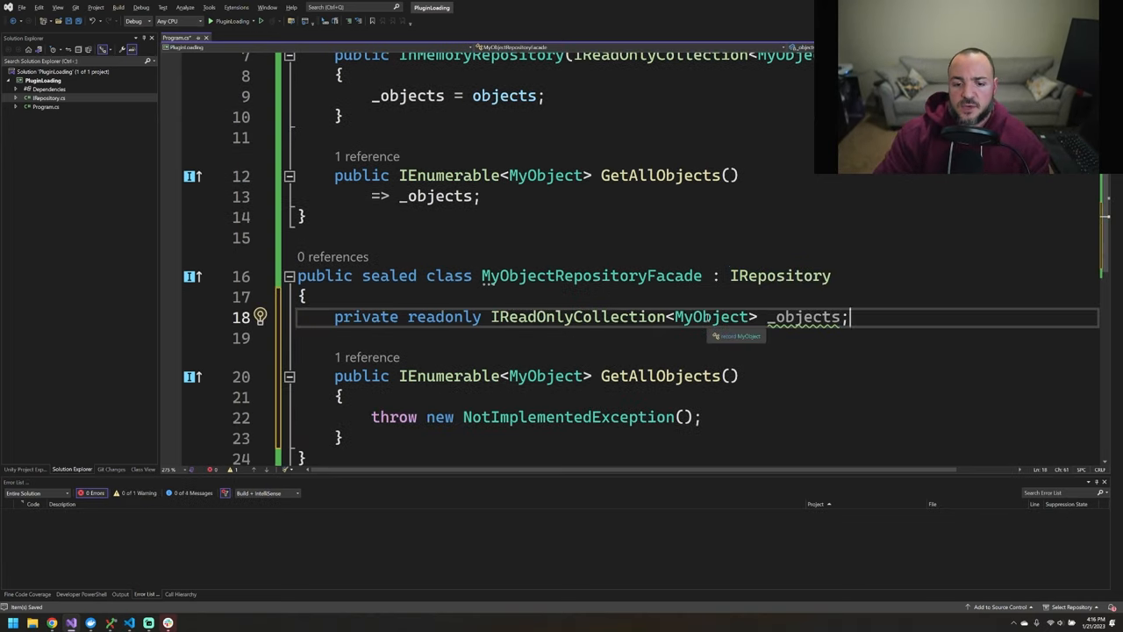
Step: Give the facade an IReadOnlyCollection<IRepository> _repositories and combine their objects with SelectMany in GetAllObjects
{"action": "type", "text": "IRepositor"}
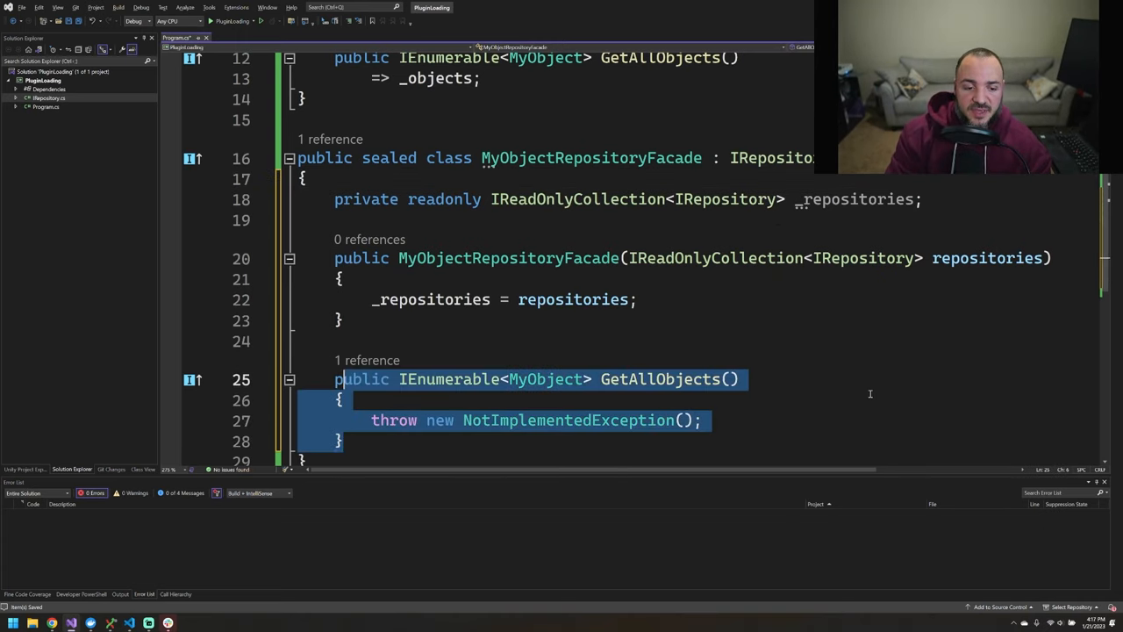
{"action": "key", "text": "Delete"}
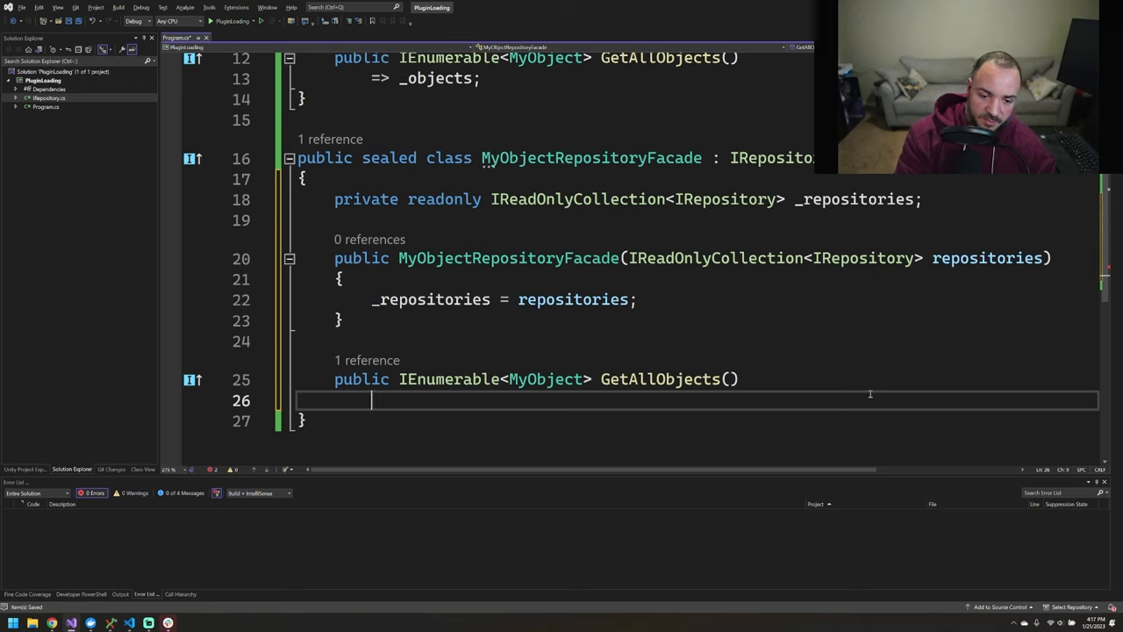
{"action": "type", "text": "="}
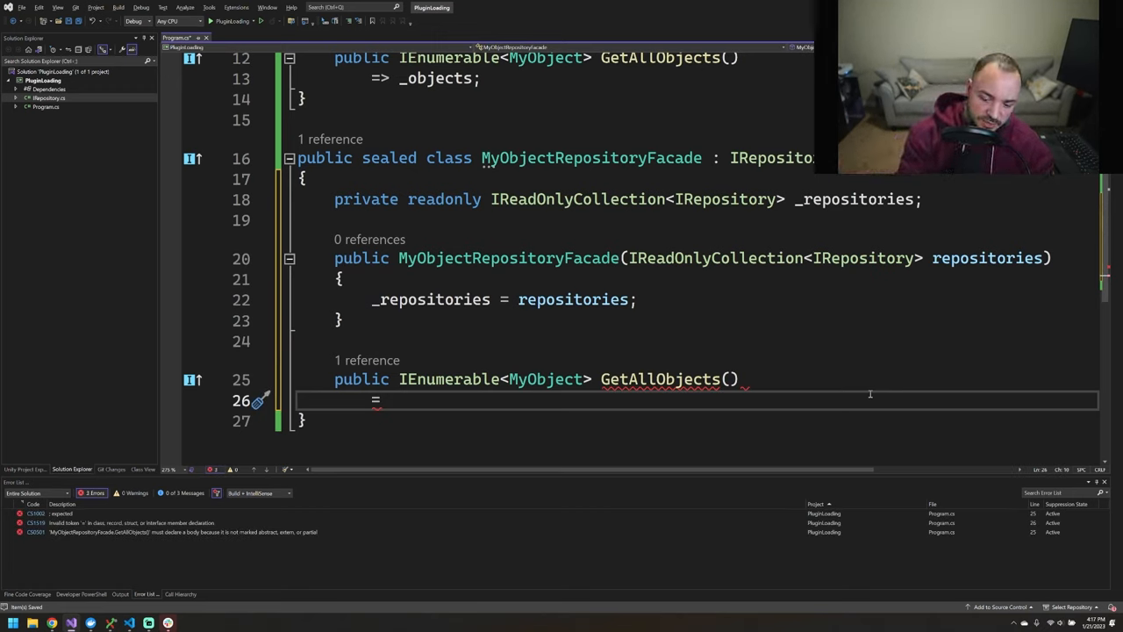
{"action": "type", "text": "> _repositories.SelectMany(x => x.GetAllObjects());"}
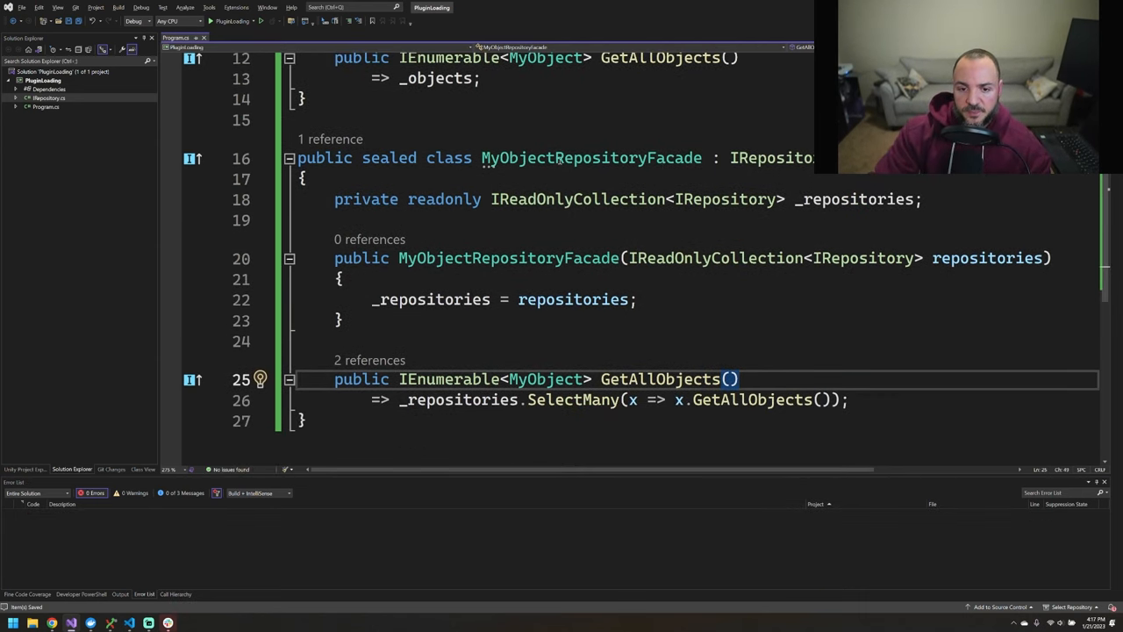
{"action": "double_click", "coordinate": [591, 158]}
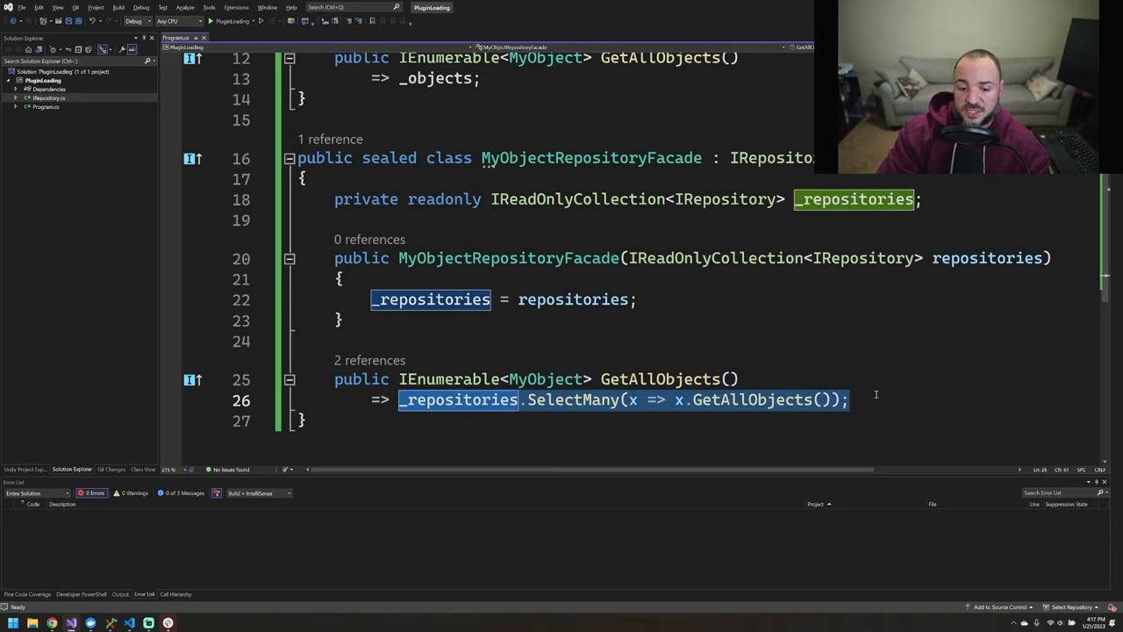
{"action": "left_click", "coordinate": [787, 378]}
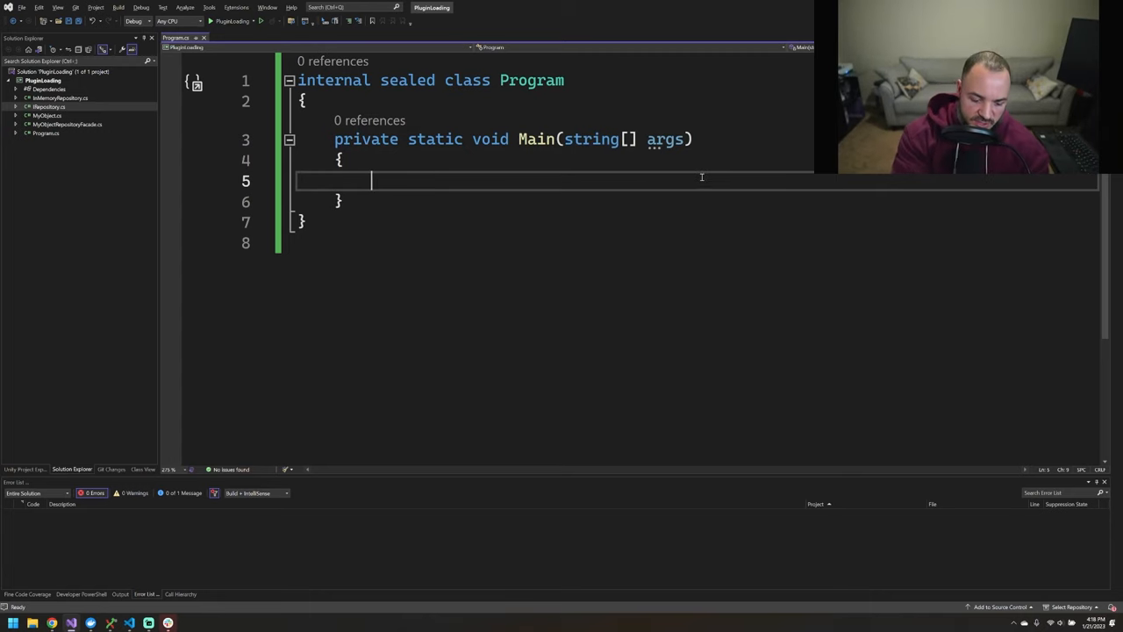
Step: In Main, create 'var repository = new MyObjectRepositoryFacade' wrapping two three-object InMemoryRepositories
{"action": "type", "text": "var"}
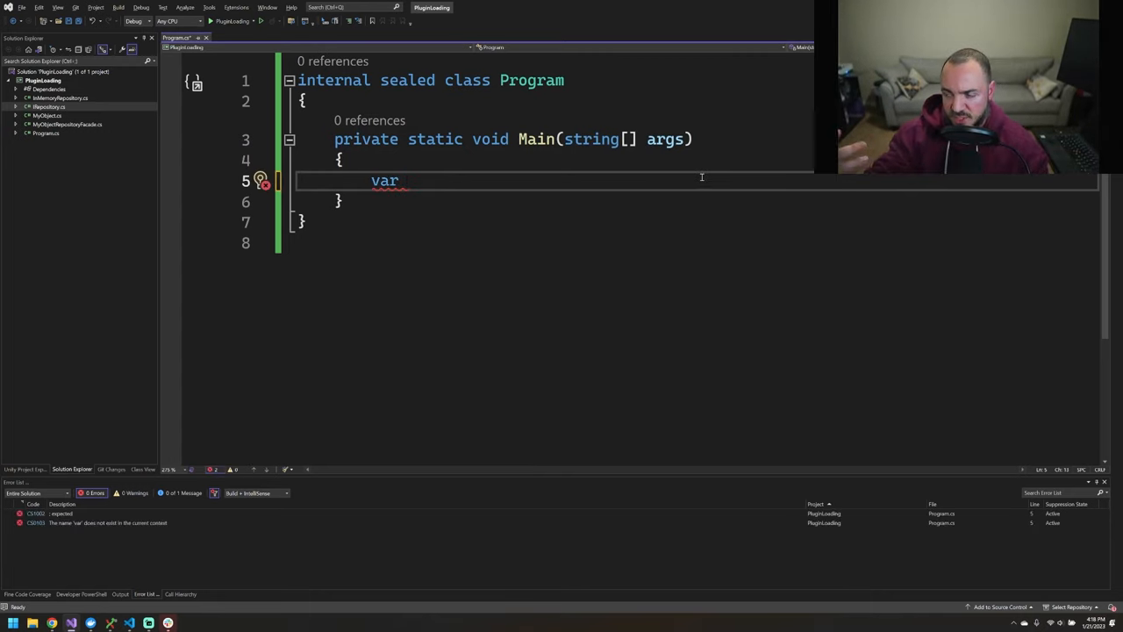
{"action": "type", "text": "repository = n"}
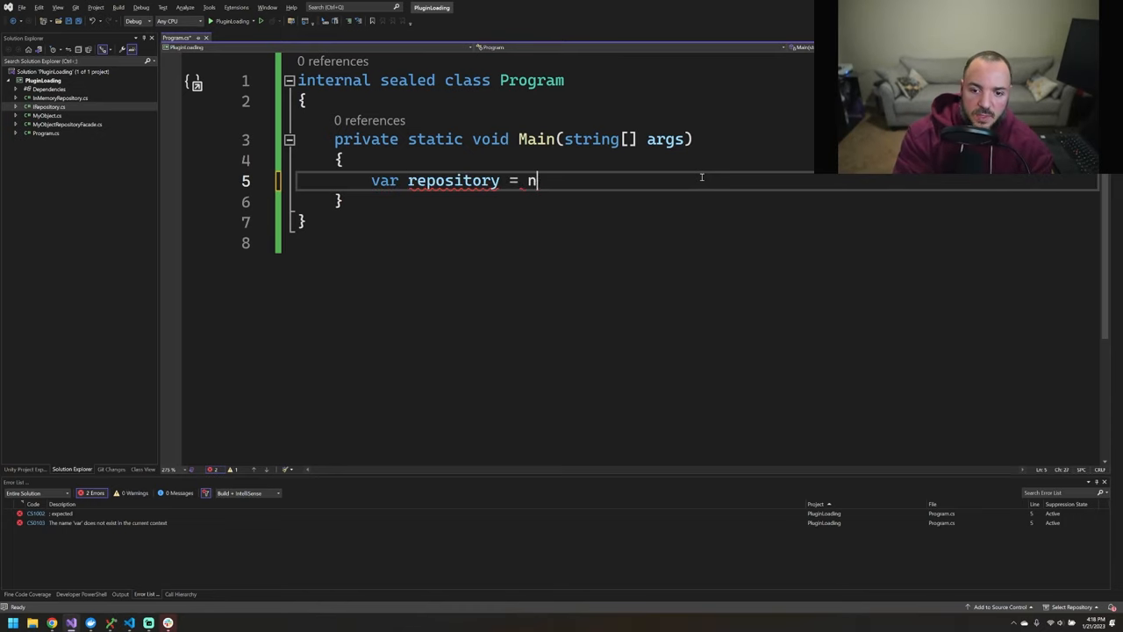
{"action": "type", "text": "ew"}
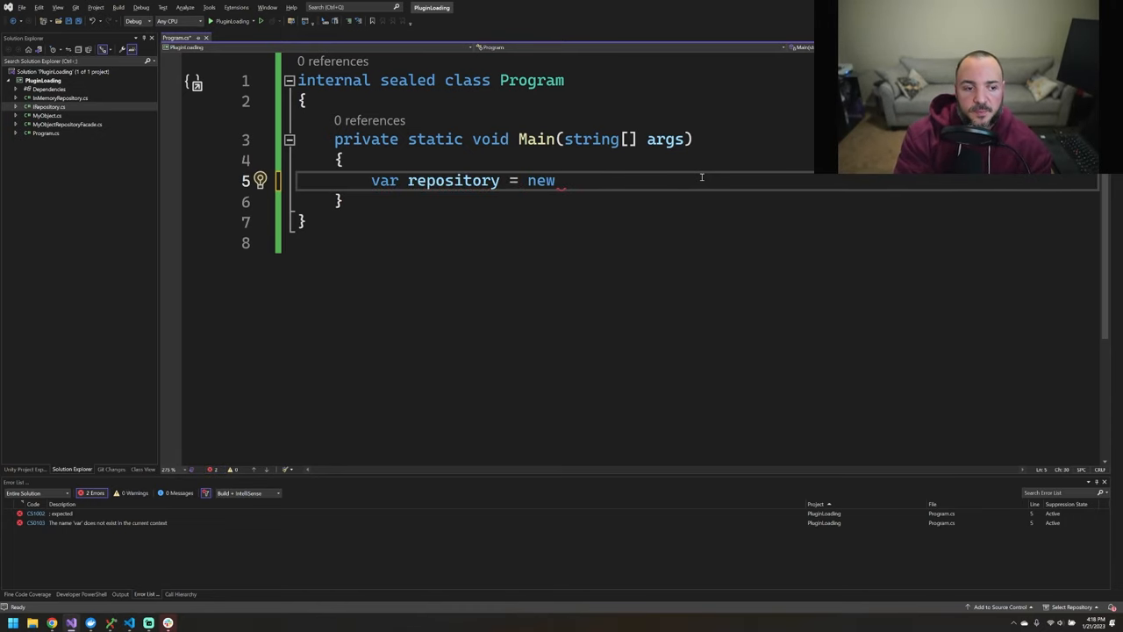
{"action": "type", "text": "MyObjectRepositoryFacade(repositories);"}
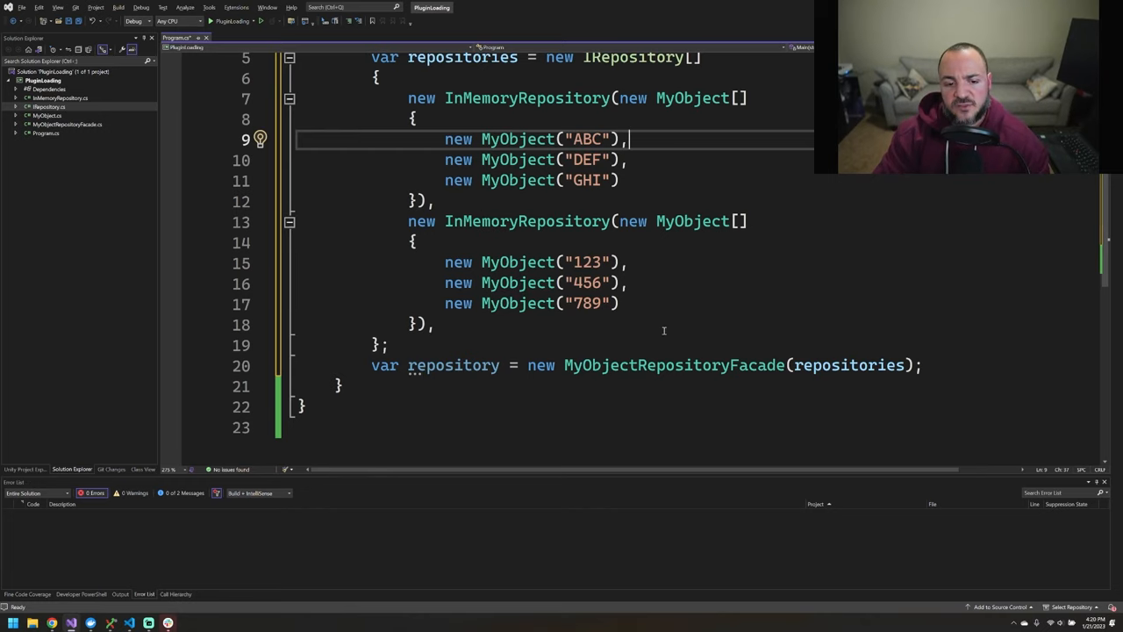
{"action": "left_click_drag", "start_coordinate": [408, 241], "coordinate": [430, 324]}
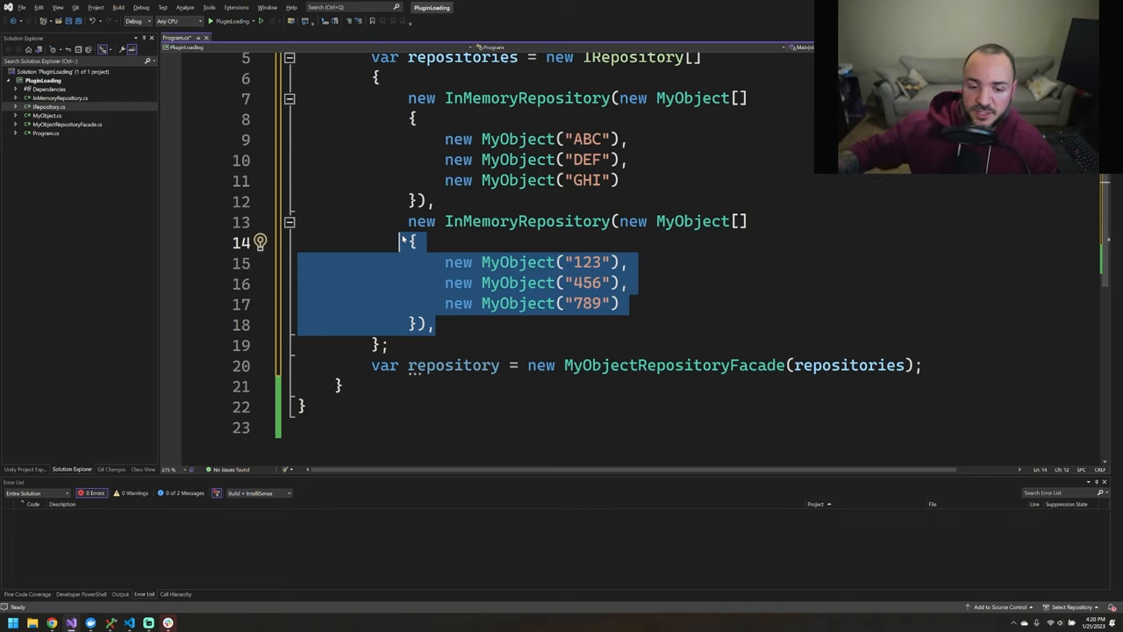
Step: Add 'var allObjects = repository.GetAllObjects();' and check the repository variable's usages
{"action": "type", "text": "var allObjects = repository"}
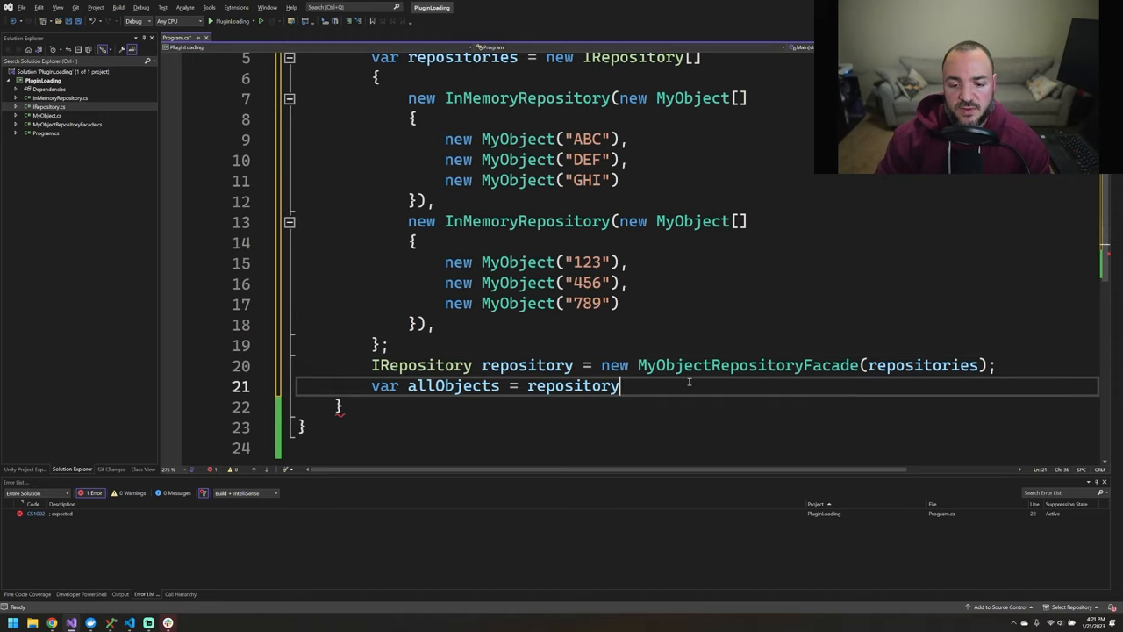
{"action": "type", "text": ".GetAllObjects();"}
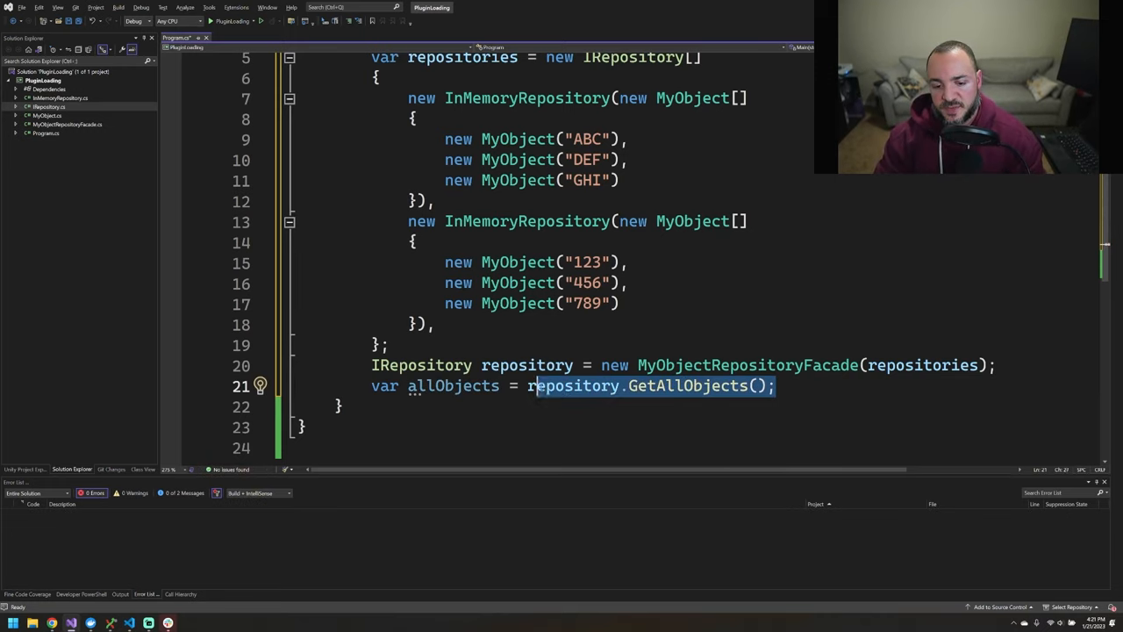
{"action": "double_click", "coordinate": [422, 365]}
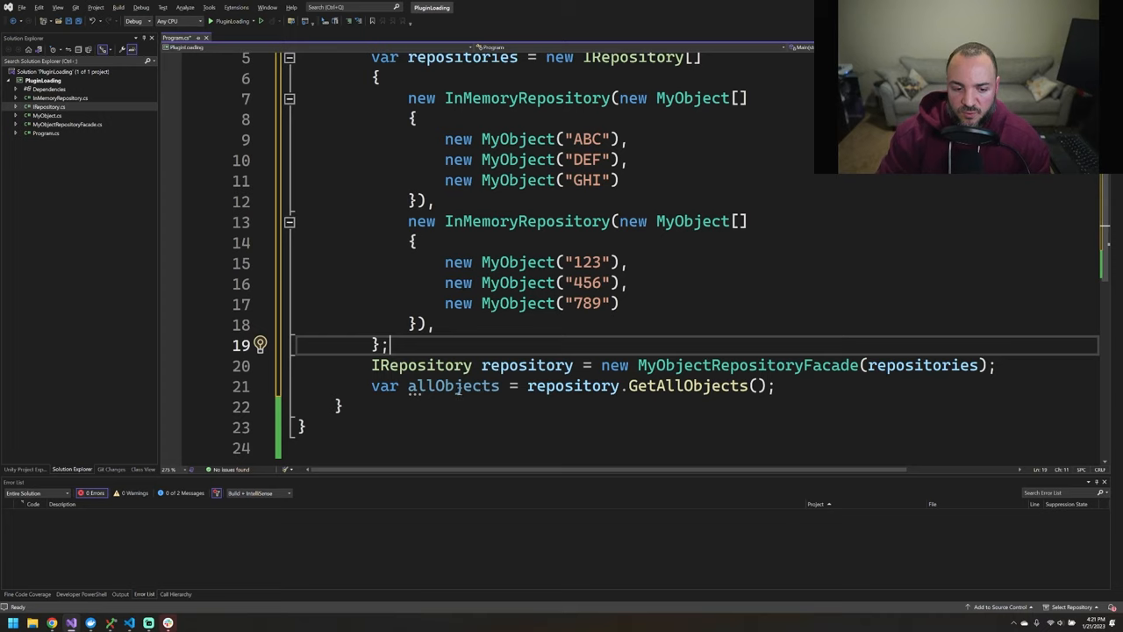
{"action": "double_click", "coordinate": [421, 365]}
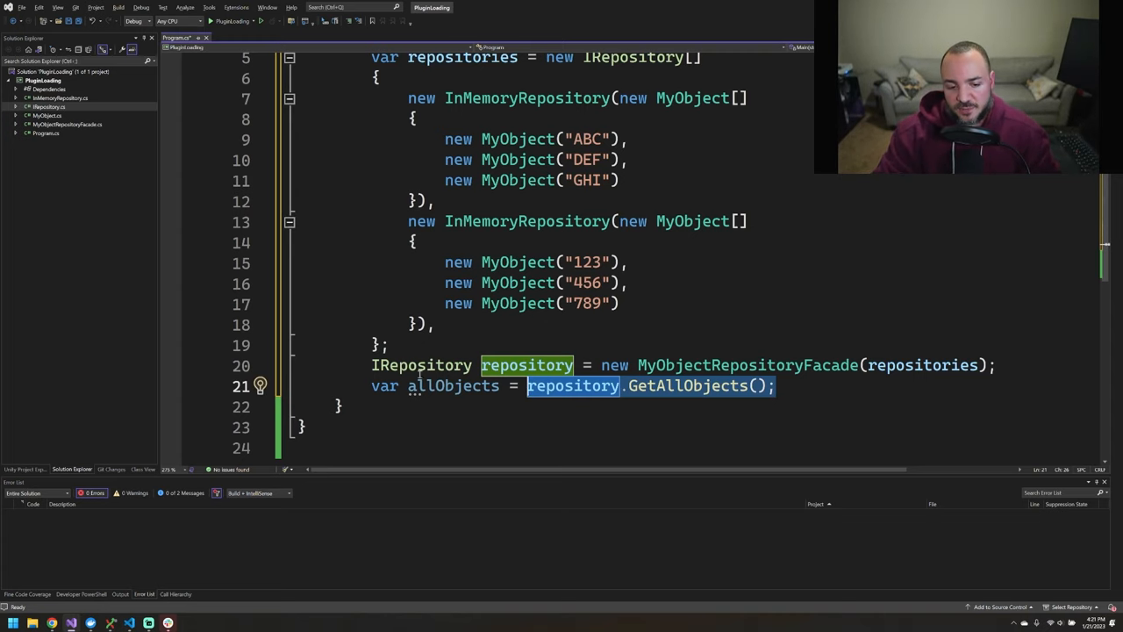
{"action": "left_click", "coordinate": [693, 303]}
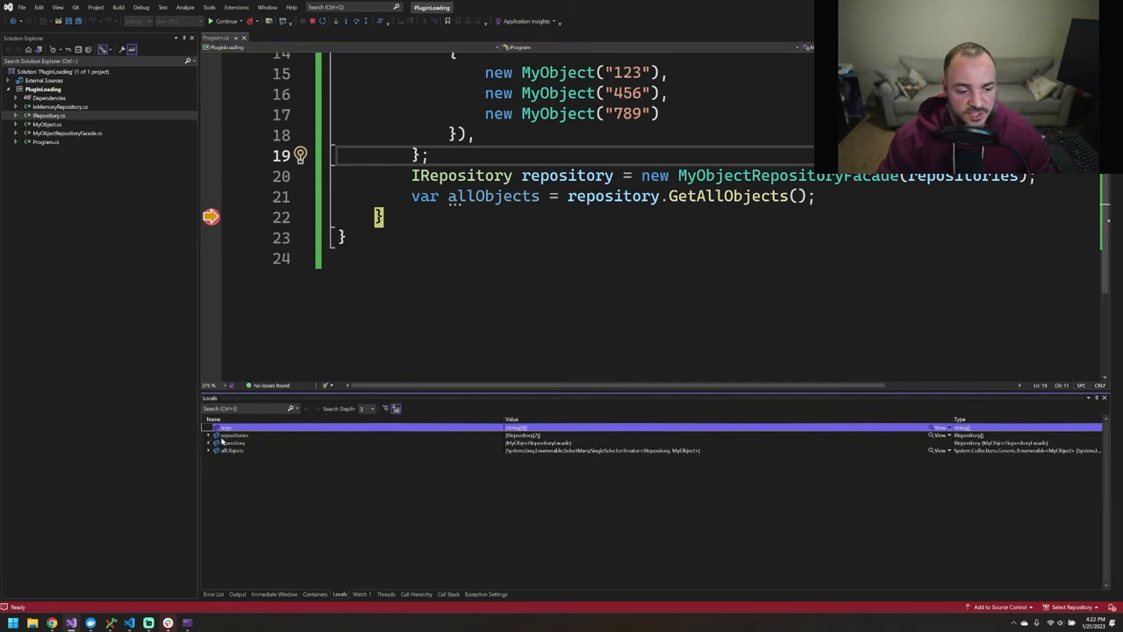
Step: In Locals, expand allObjects and its Results View to list ABC, DEF, GHI, 123, 456, 789
{"action": "left_click", "coordinate": [209, 450]}
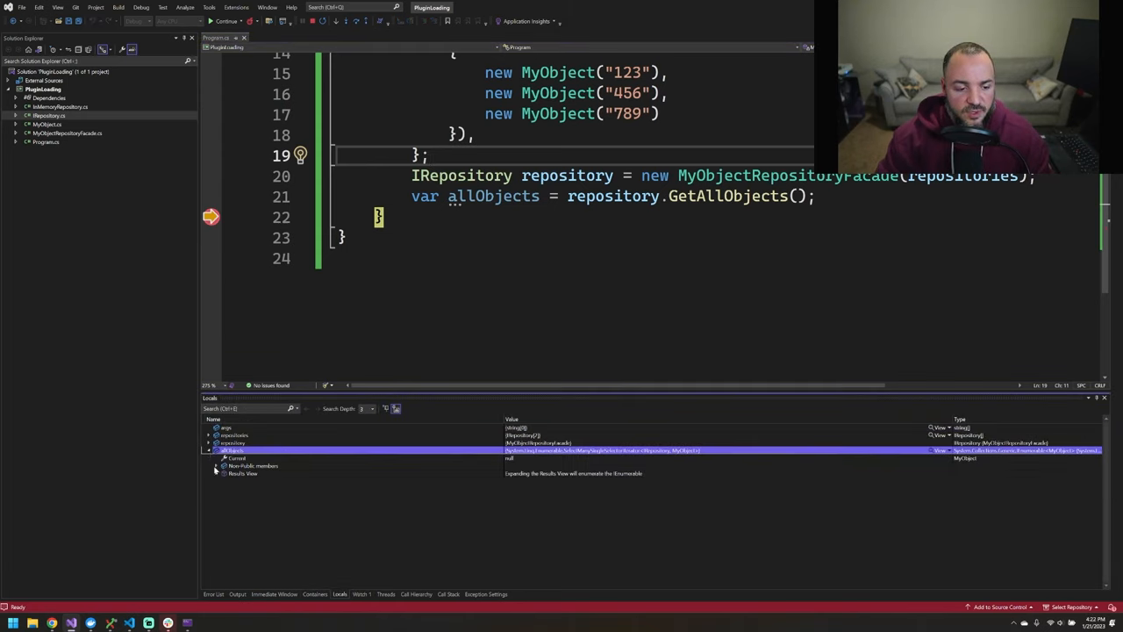
{"action": "left_click", "coordinate": [218, 473]}
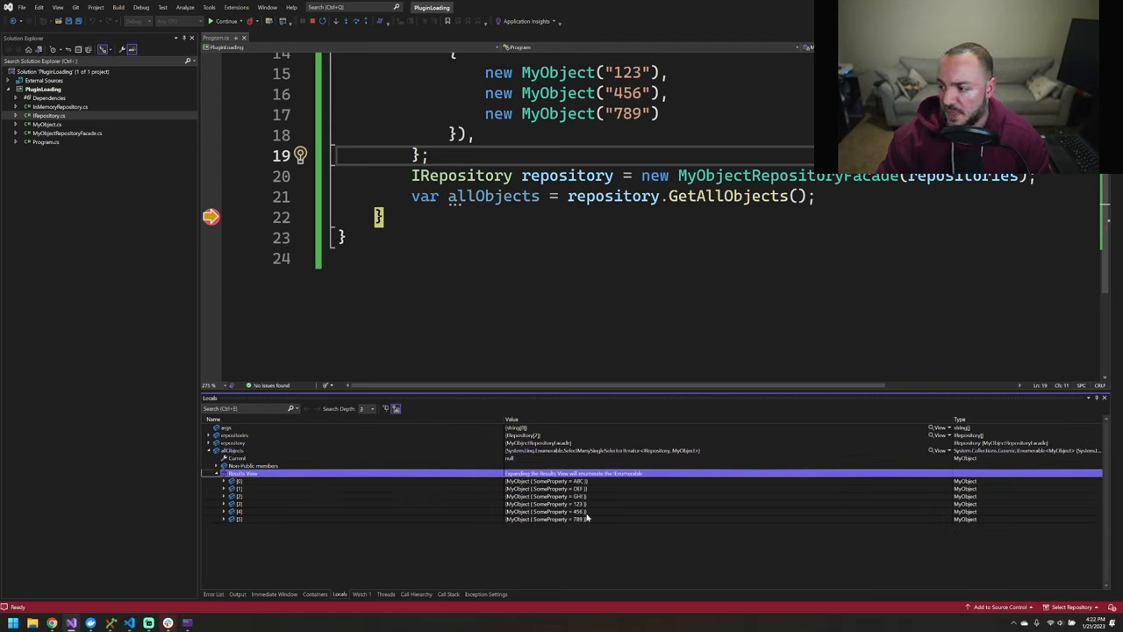
{"action": "mouse_move", "coordinate": [595, 489]}
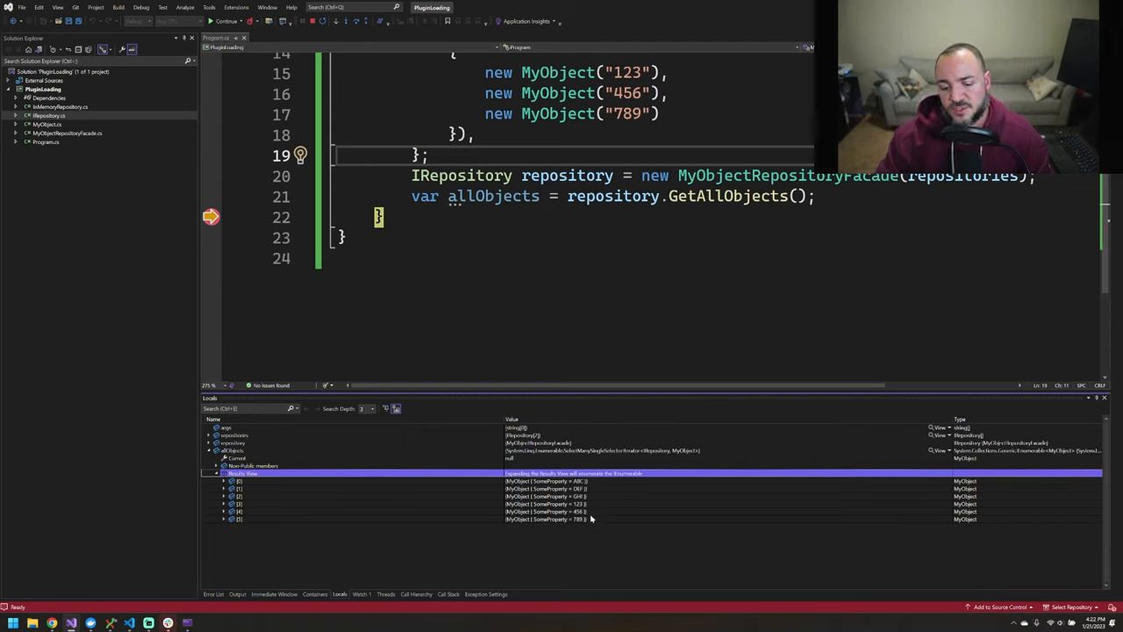
{"action": "mouse_move", "coordinate": [776, 279]}
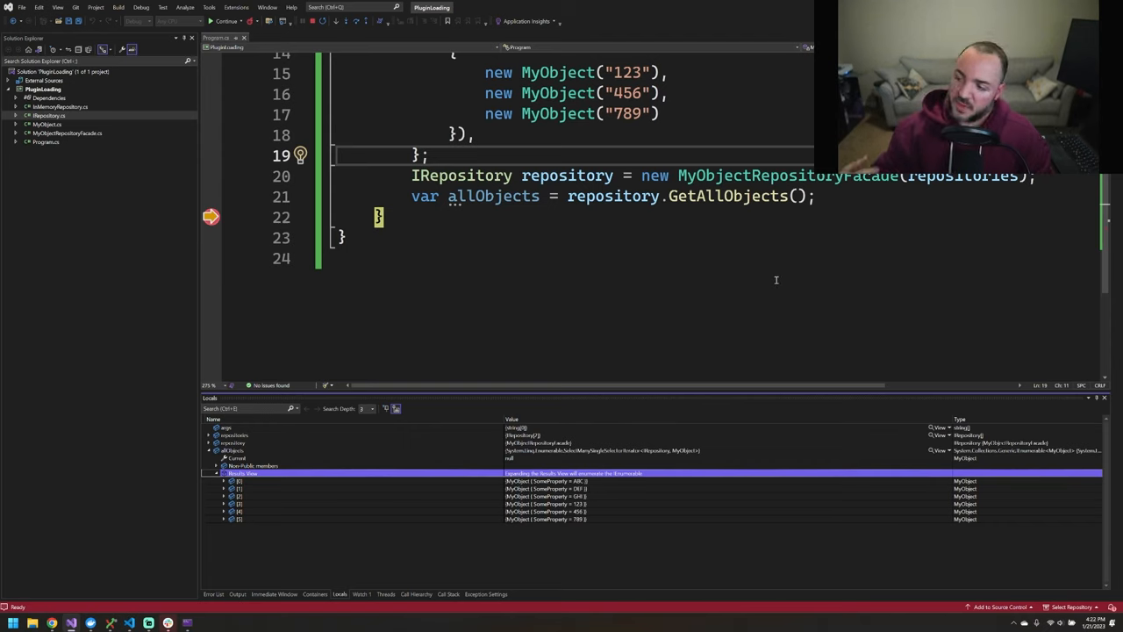